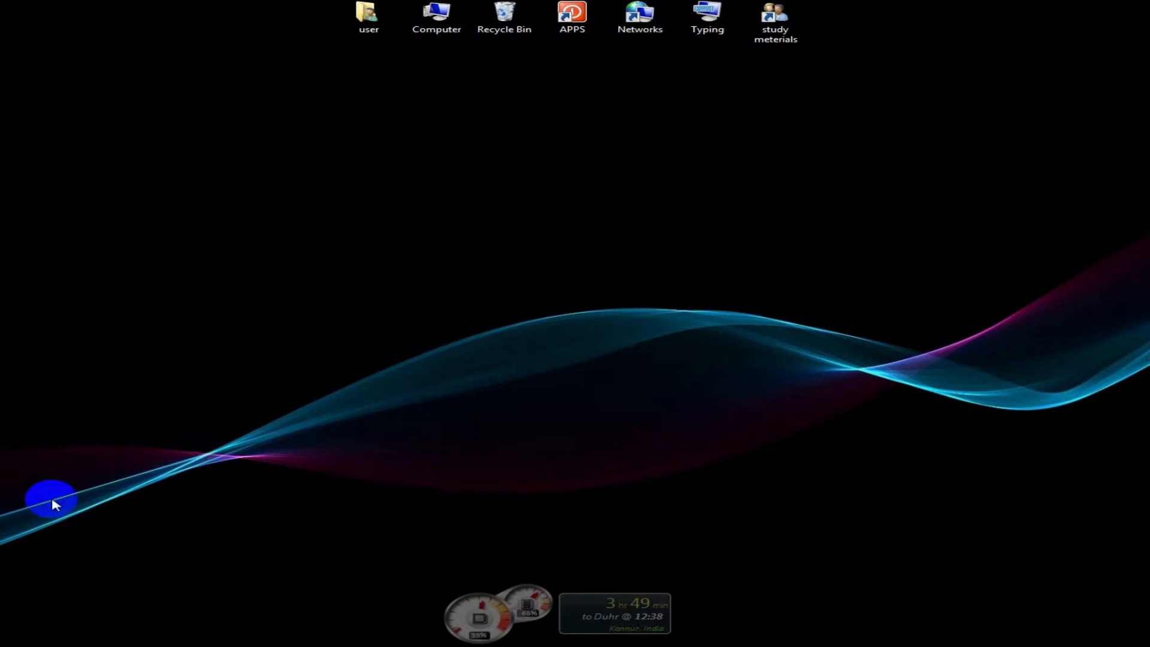
Step: Launch Microsoft Visual Studio 2010 from the Start menu's installed programs
click(52, 499)
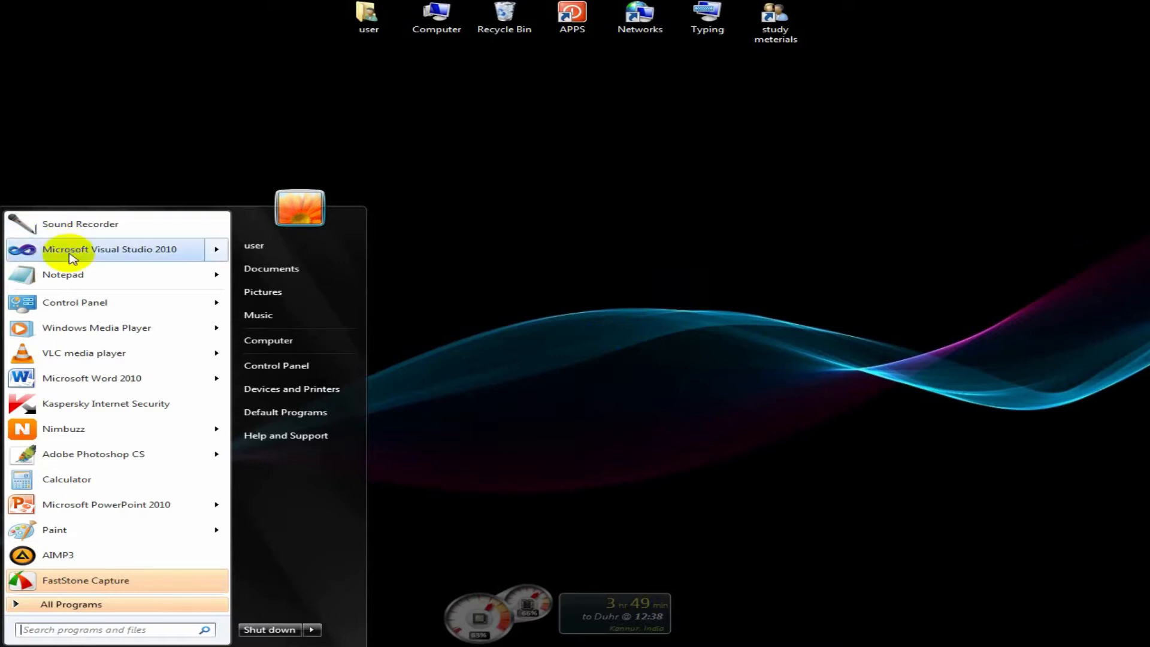
click(109, 249)
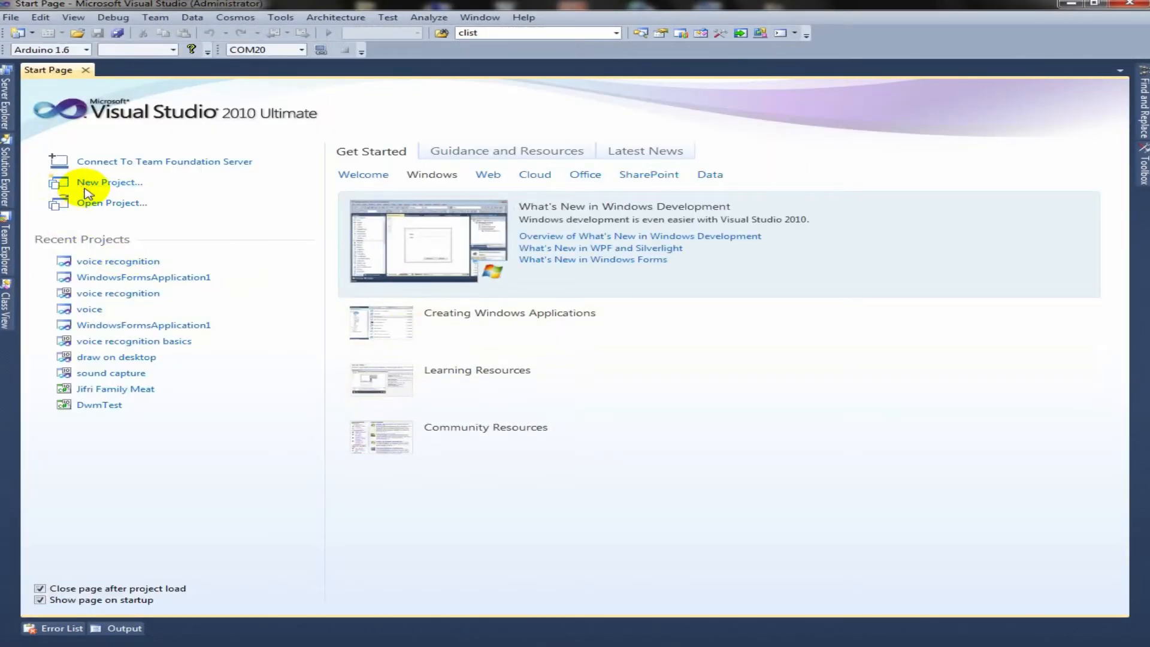
mouse_move(382, 294)
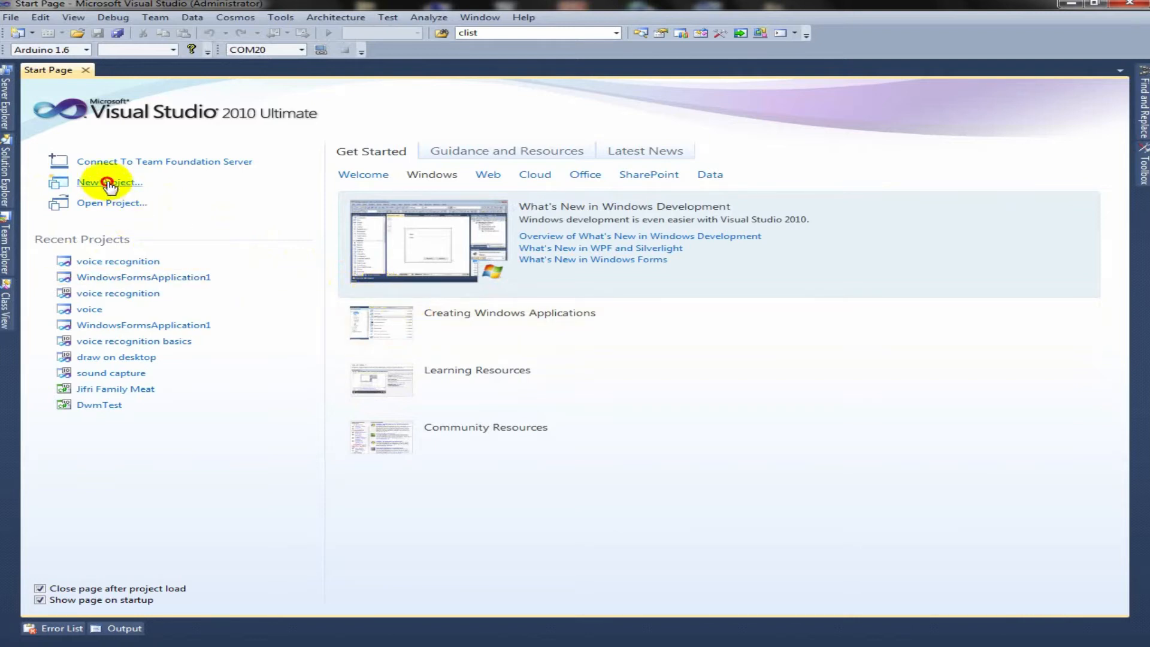
Step: Create a new C# Windows Forms Application project named 'voice recognition'
click(109, 182)
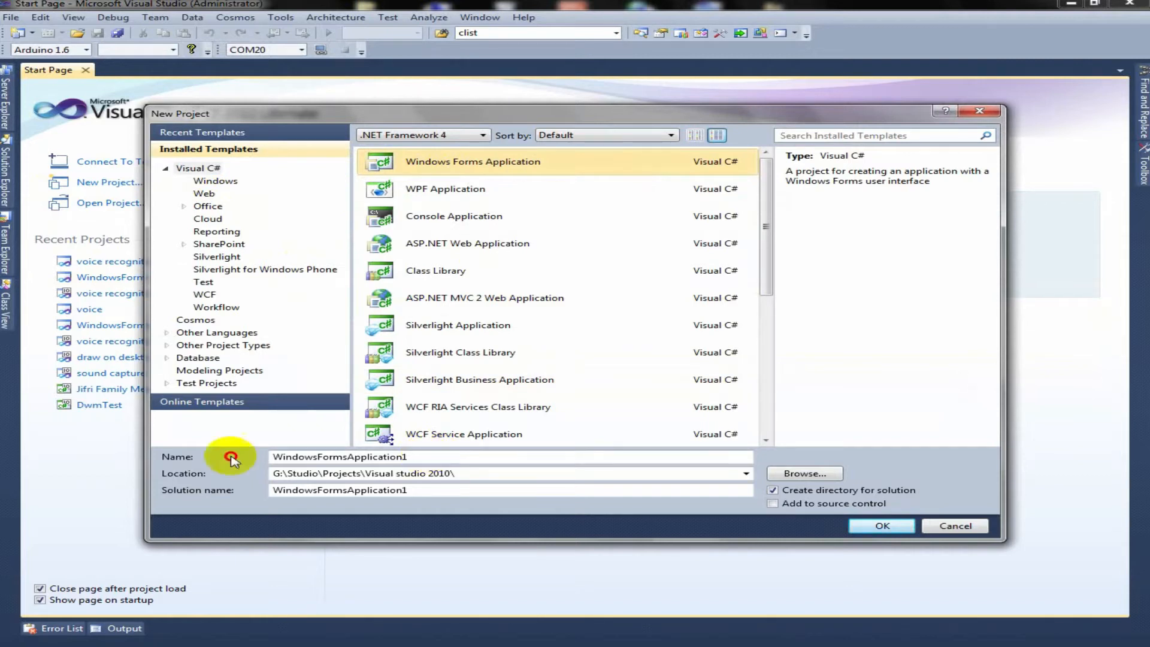
text(voice recognition)
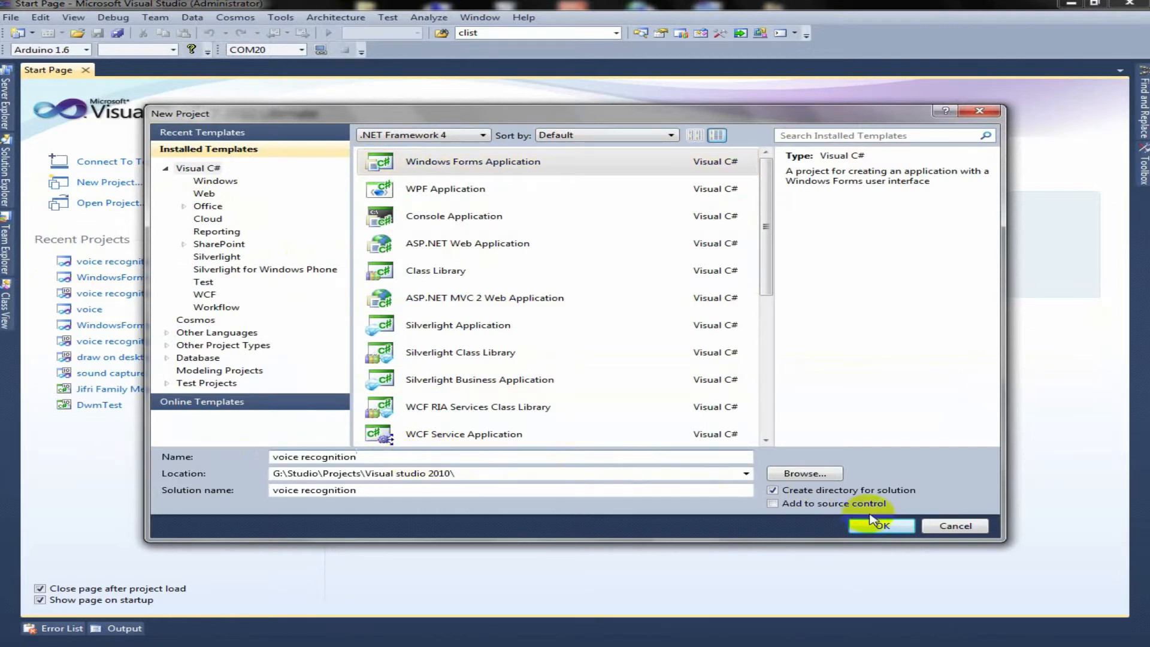
click(880, 526)
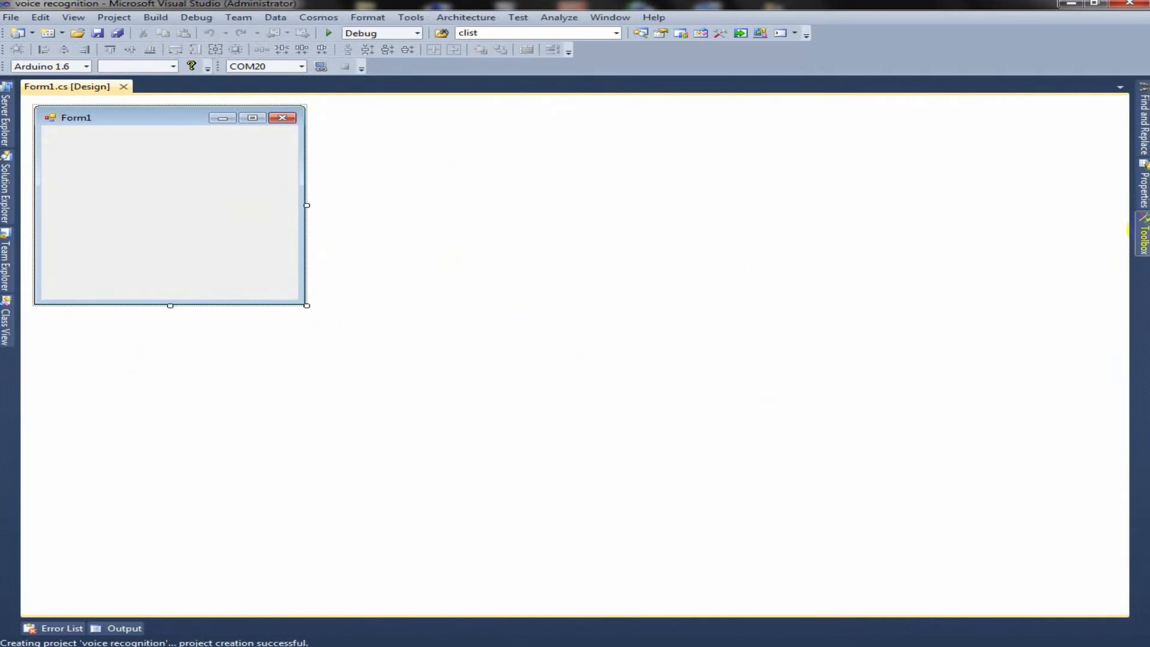
Step: Place button1 and button2 at the top of Form1 with a large listBox1 below them
click(1142, 234)
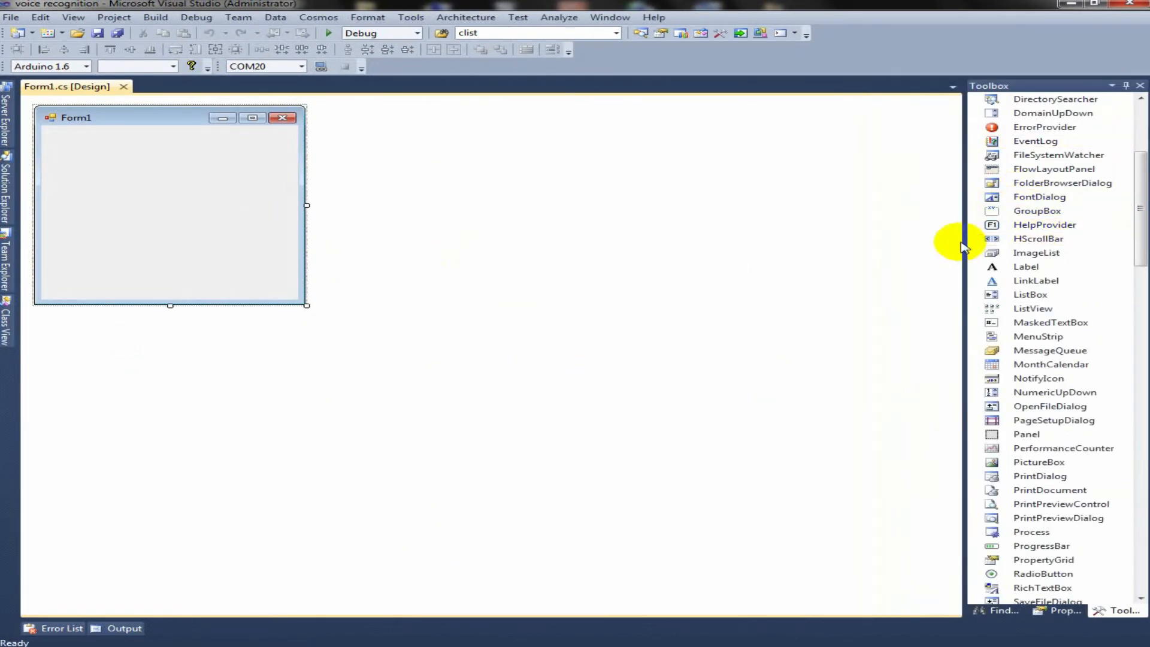
click(879, 182)
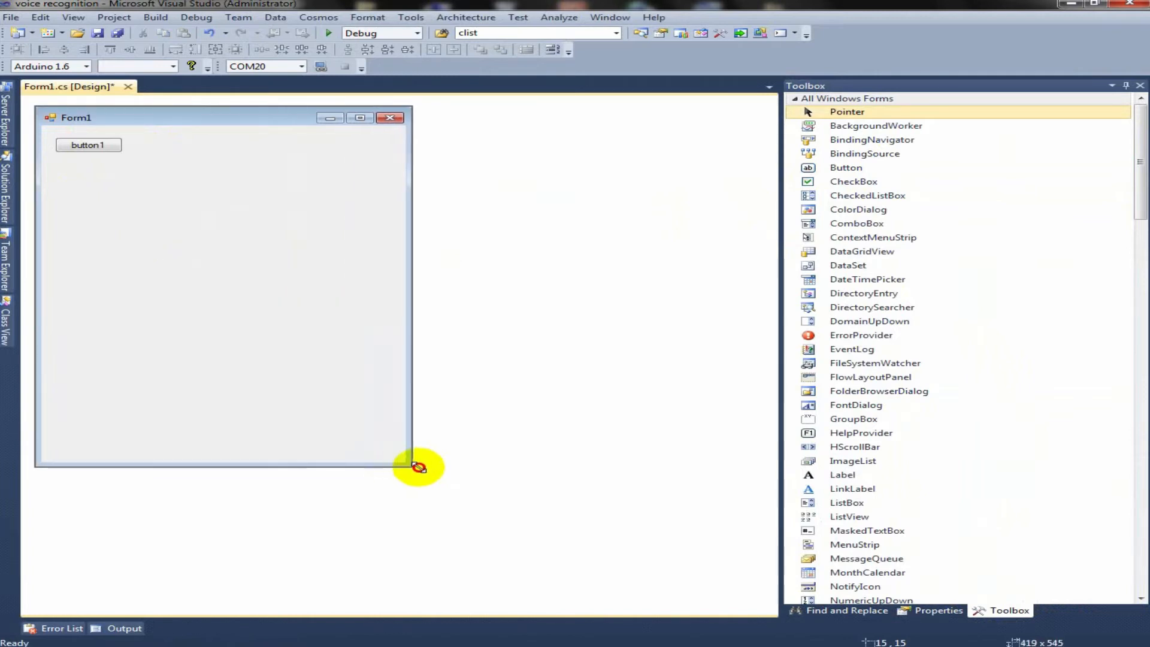
click(846, 168)
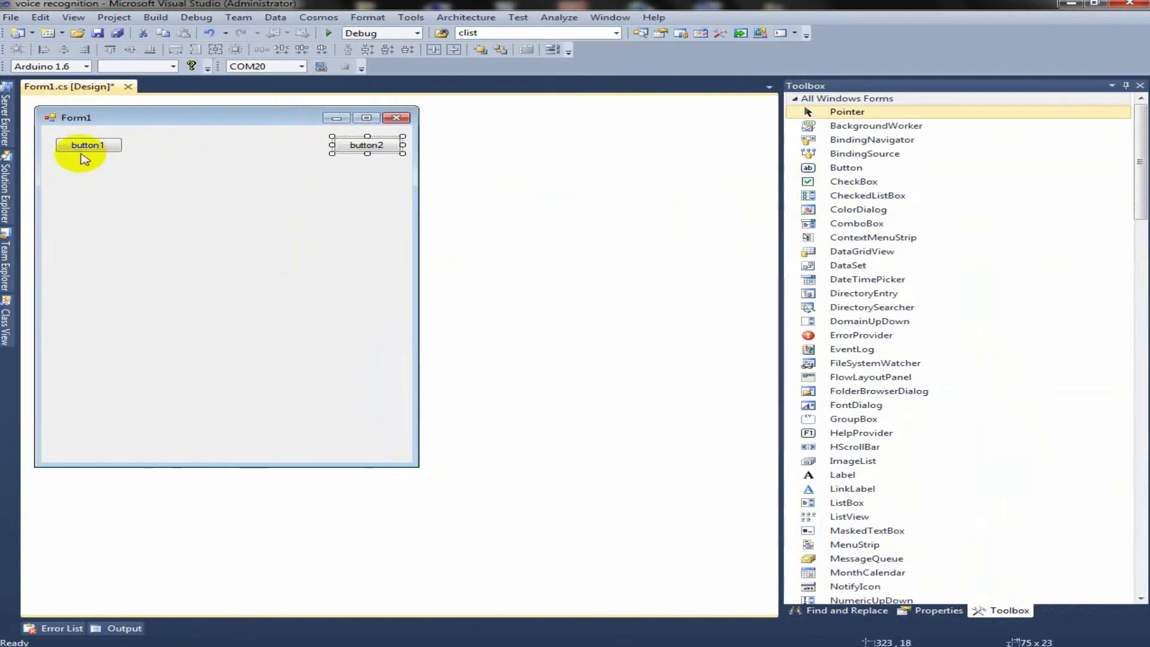
scroll(down, 3)
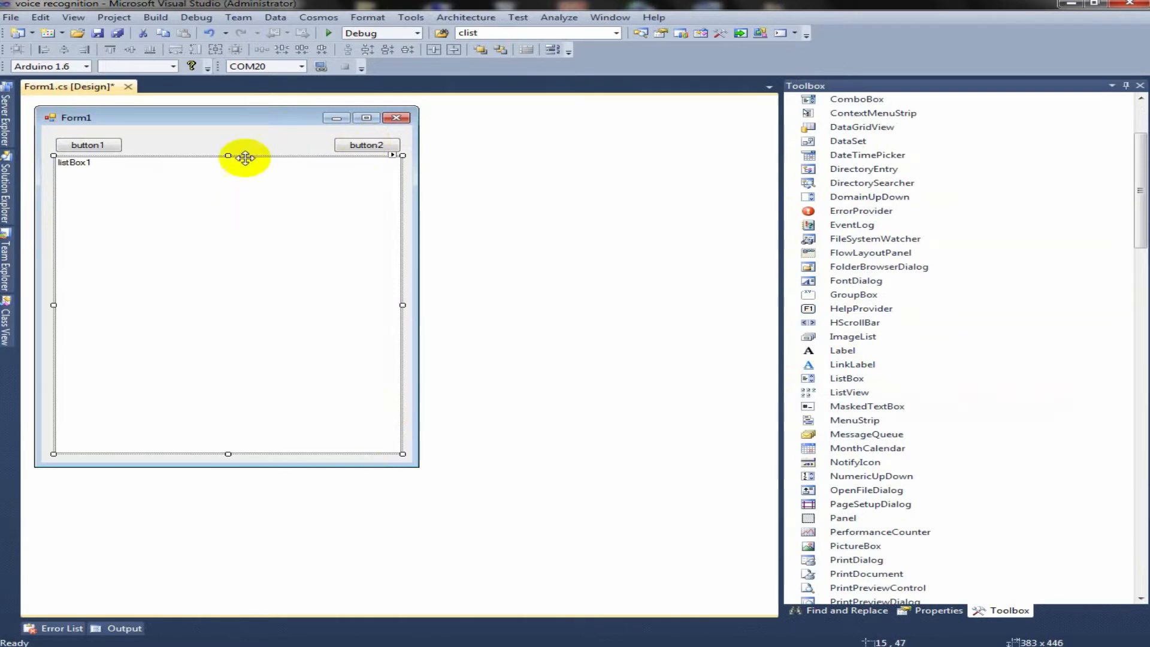
click(938, 610)
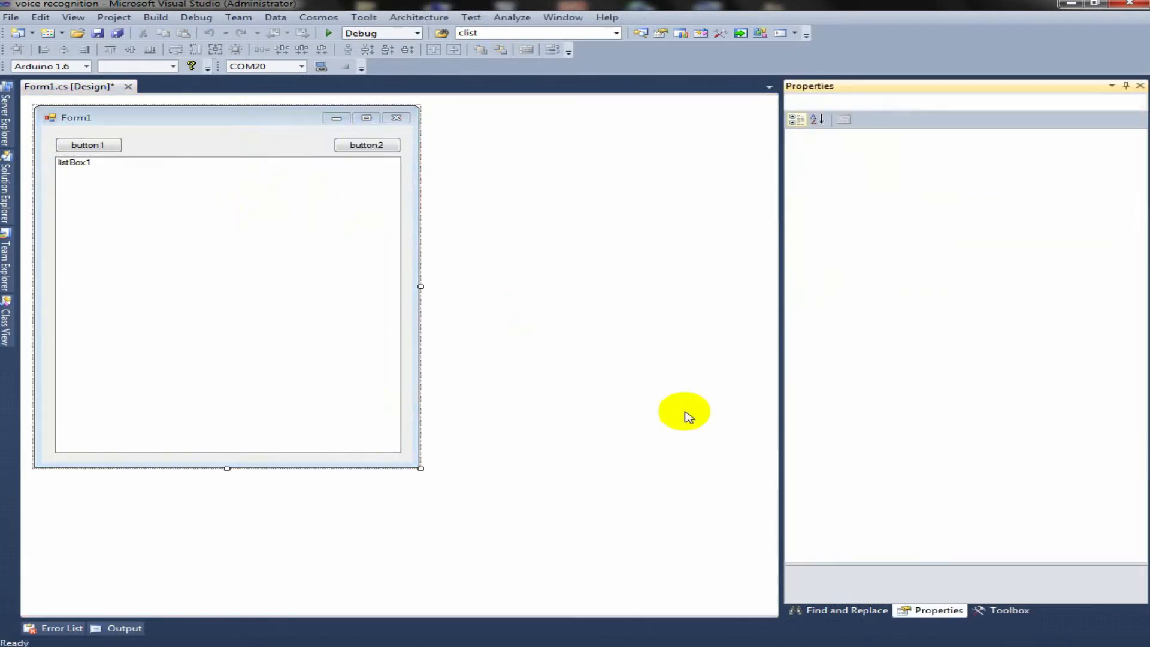
Step: Name the list box list1 and make button1 startbtn with text Start
click(220, 308)
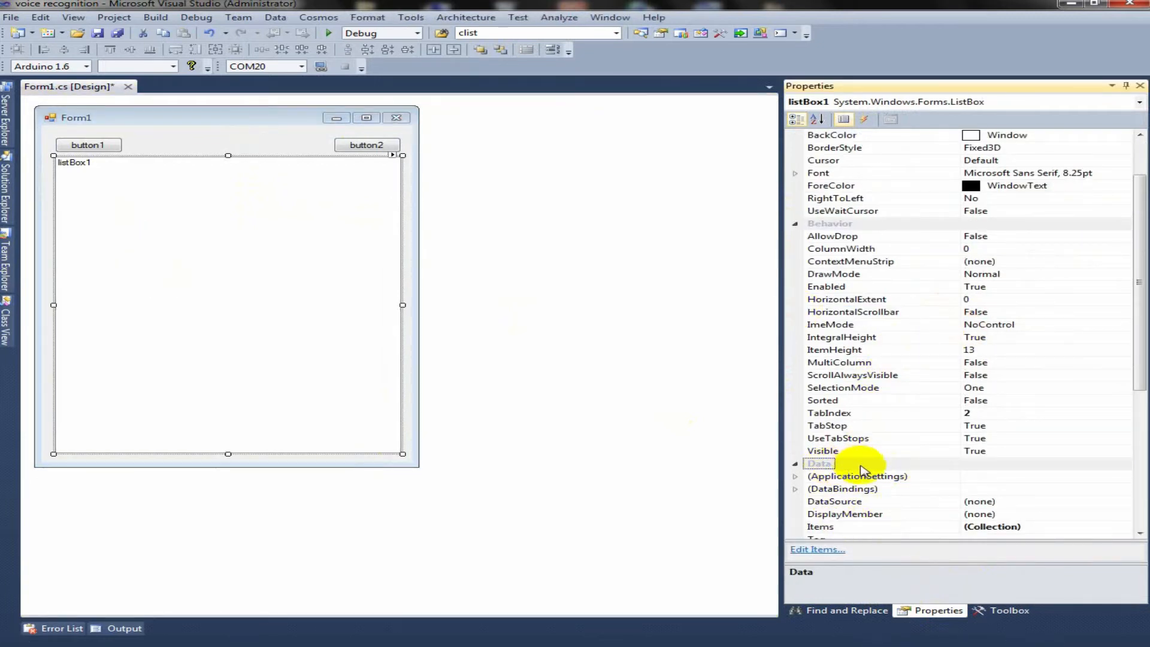
scroll(down, 3)
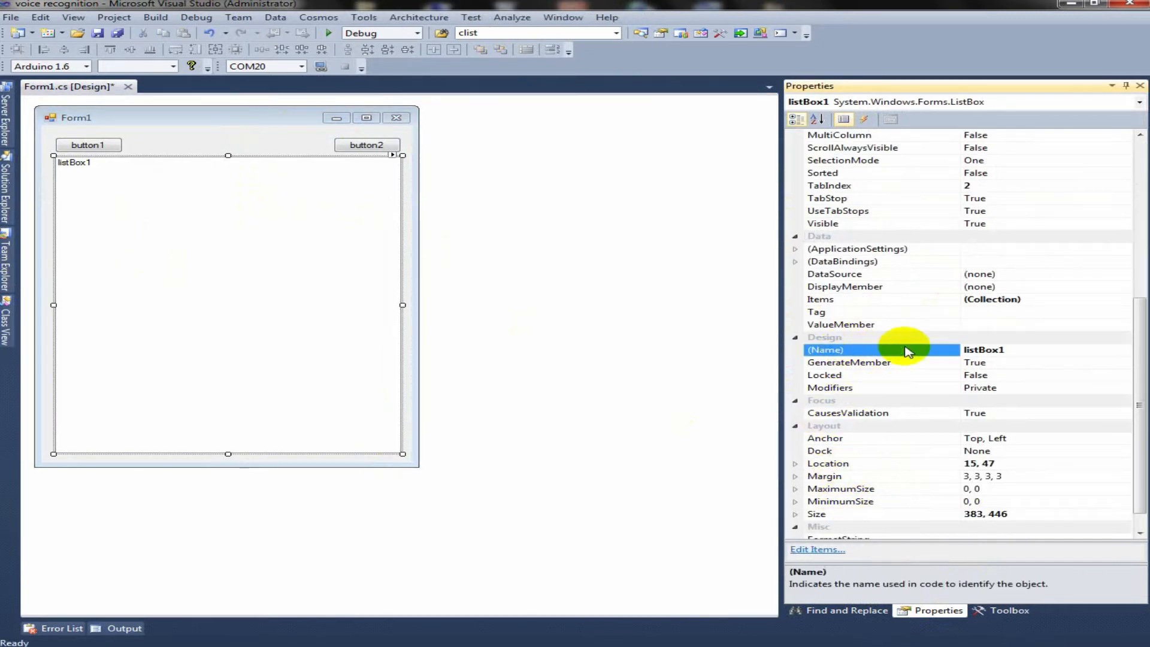
text(list)
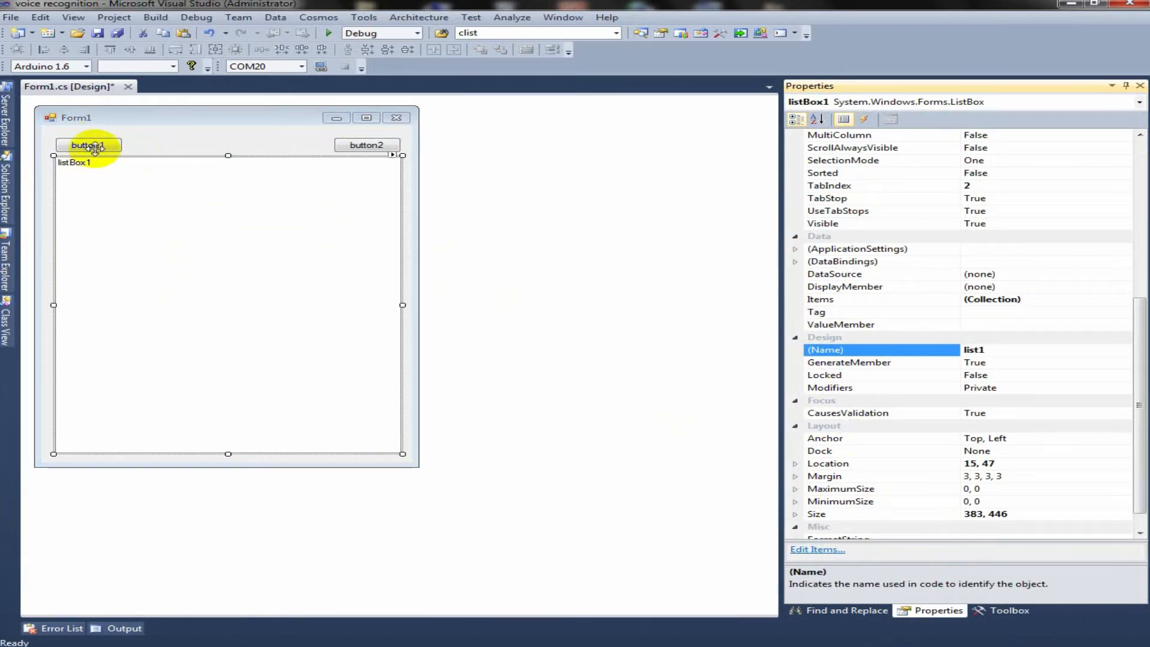
click(88, 145)
text(s)
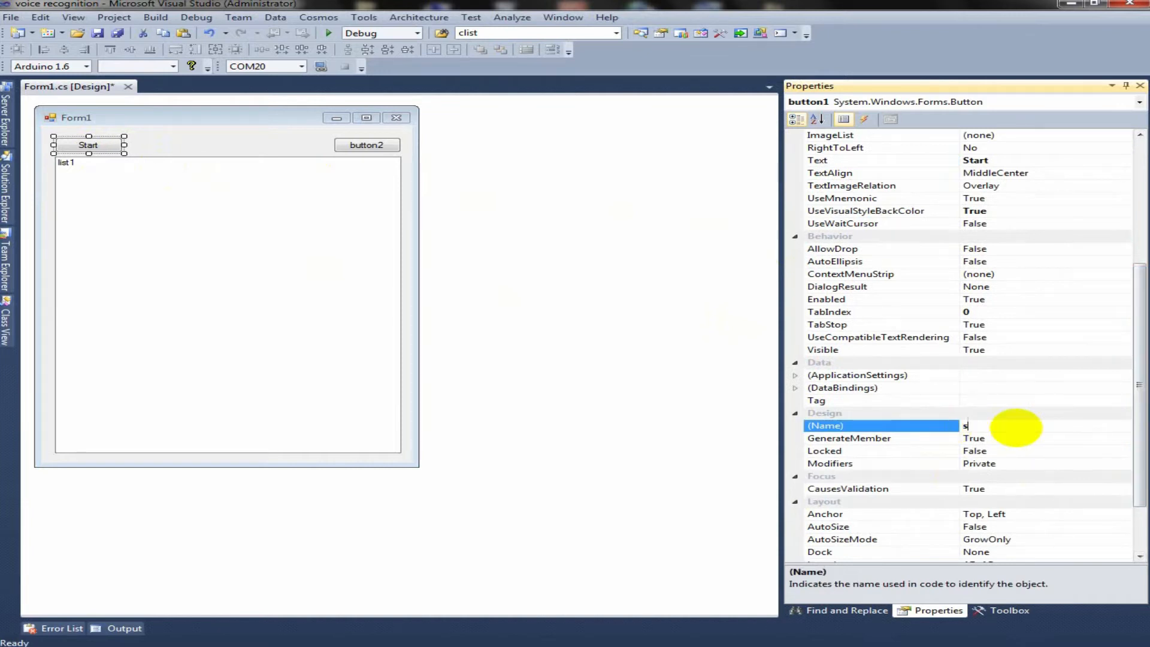
text(tartbtn)
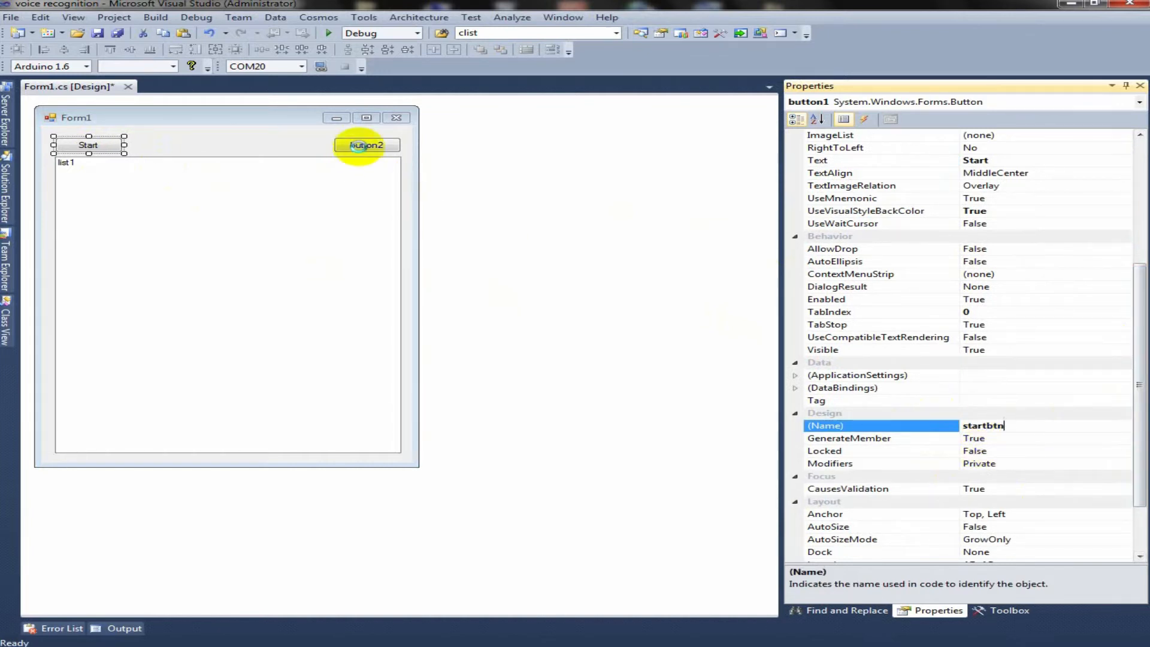
click(228, 293)
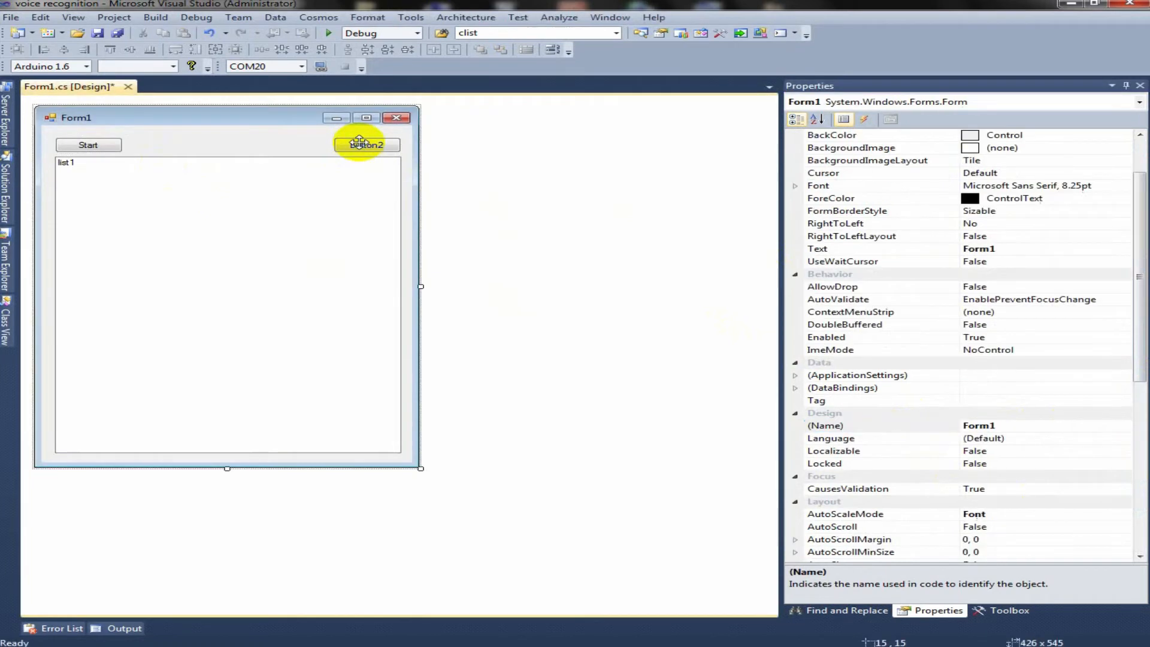
Step: Make button2 stopbtn with text Stop and generate the startbtn_Click handler
click(367, 145)
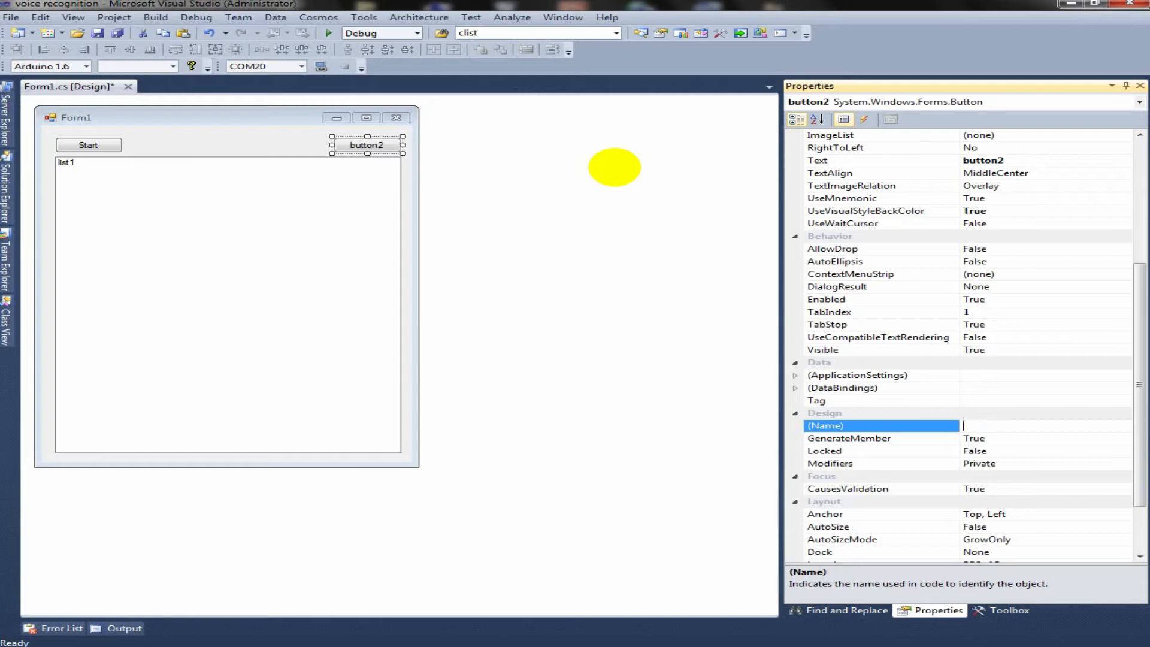
text(stopbtn)
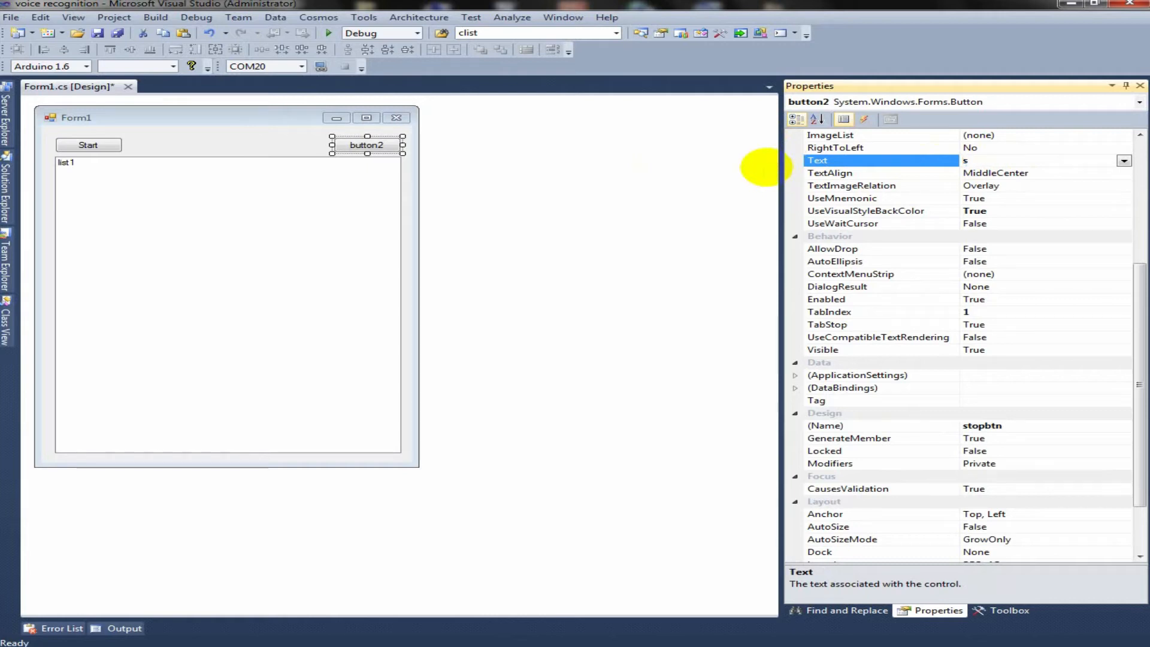
text(top)
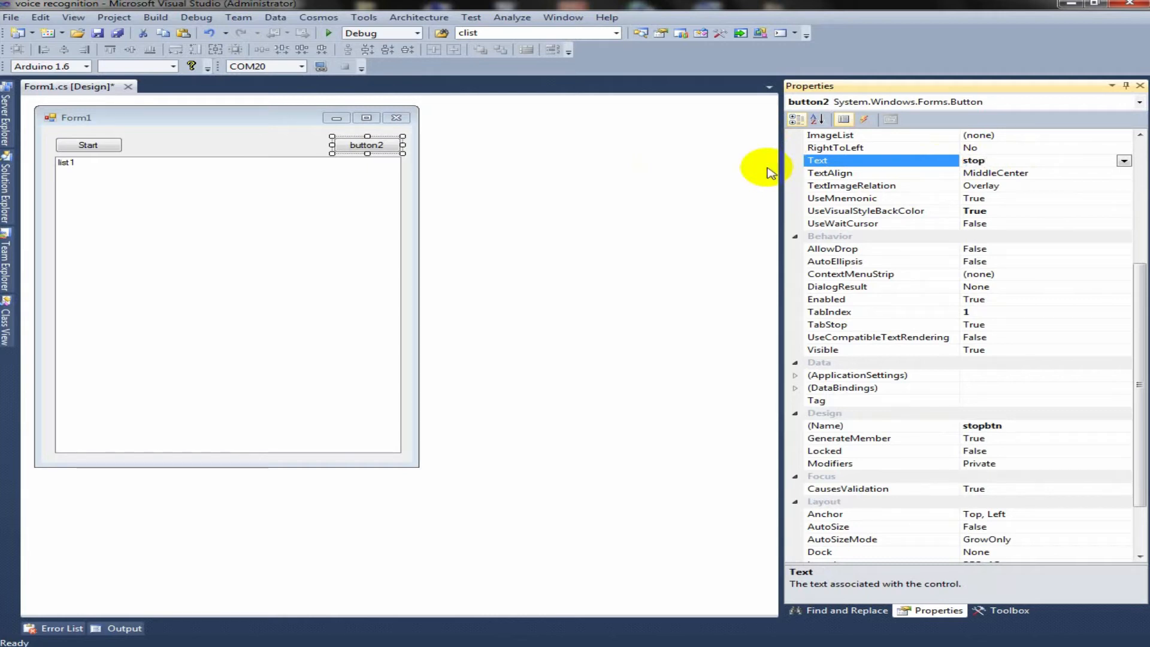
text(Stop)
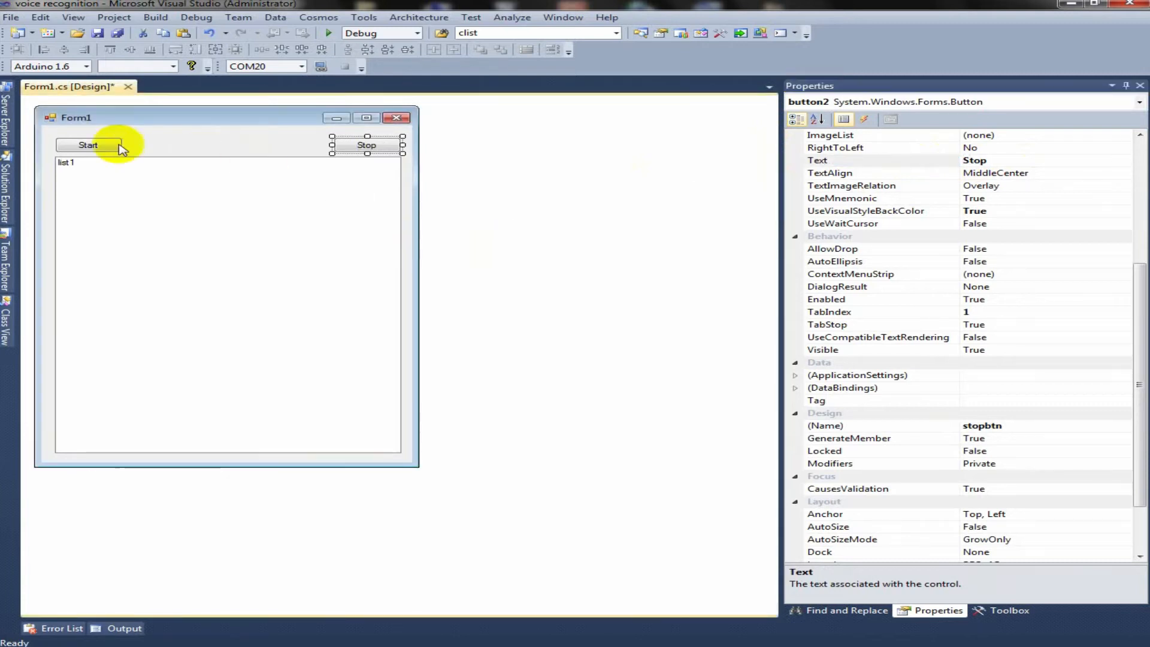
double_click(87, 145)
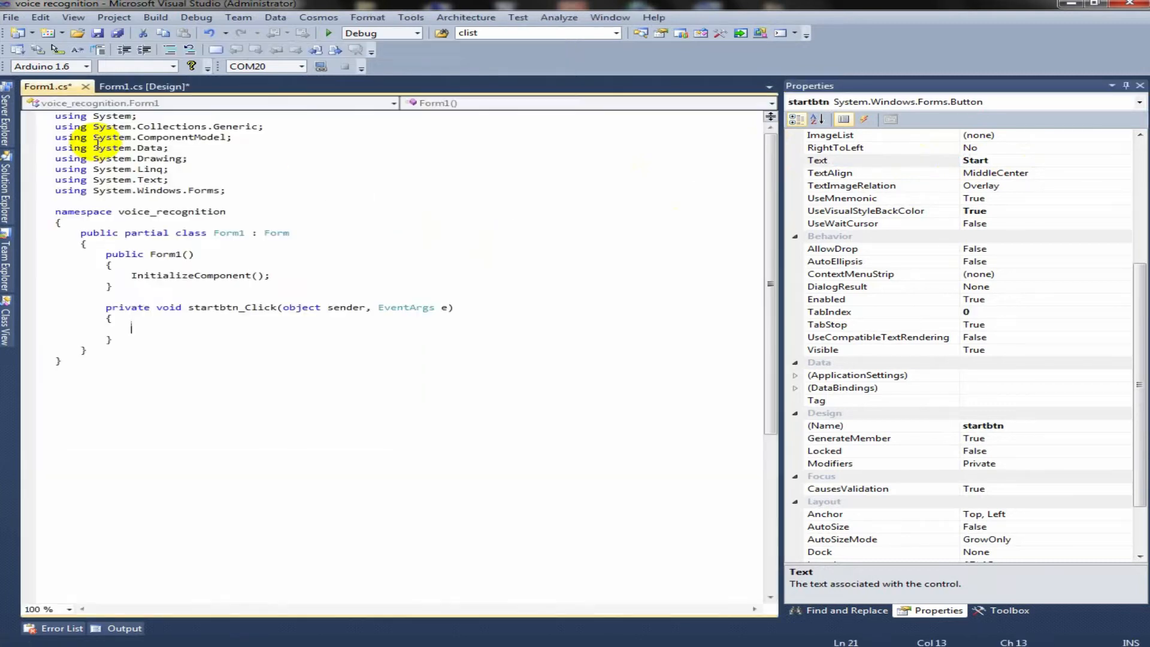
click(168, 191)
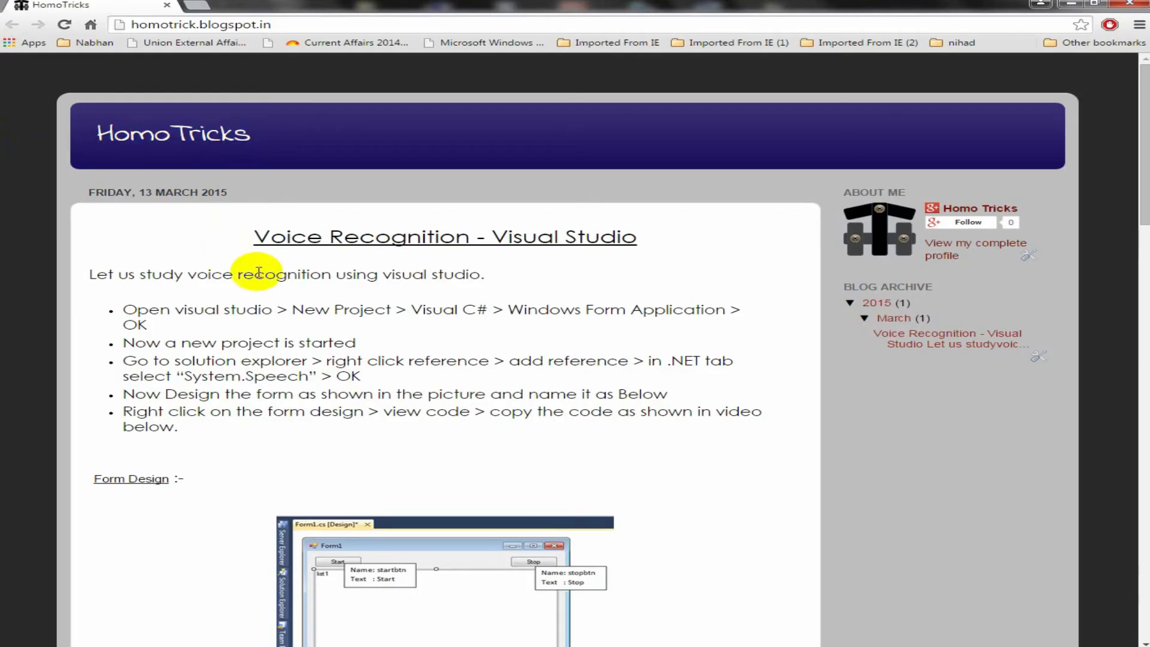
Step: Scroll the HomoTricks blog post to its Source code section
scroll(down, 3)
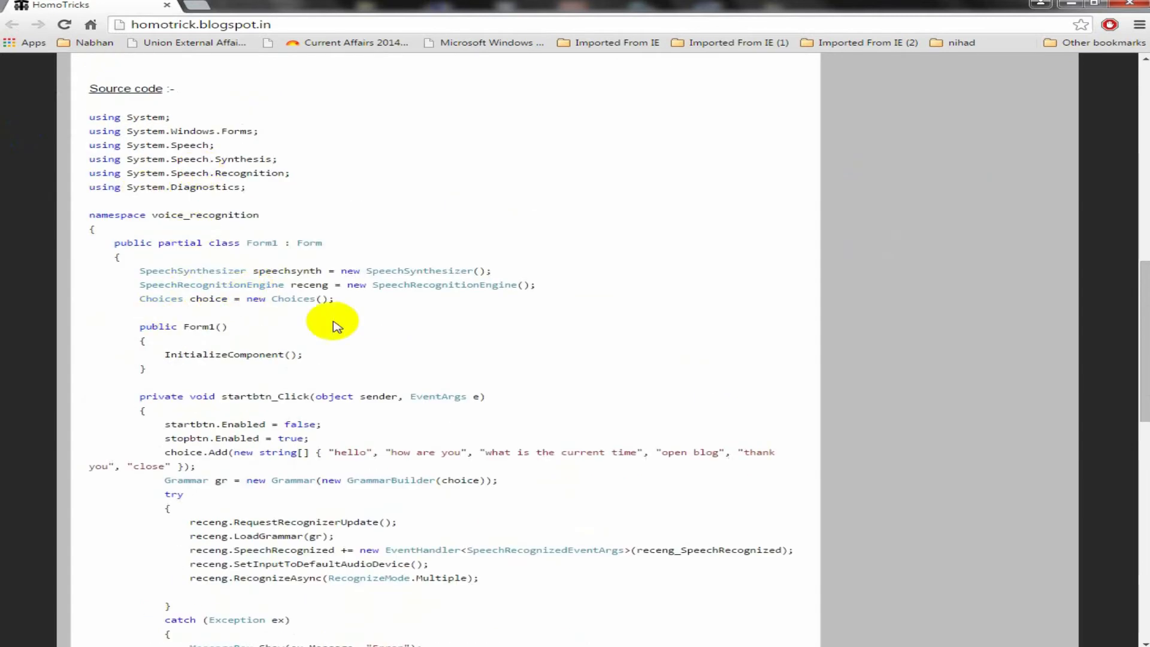
scroll(down, 3)
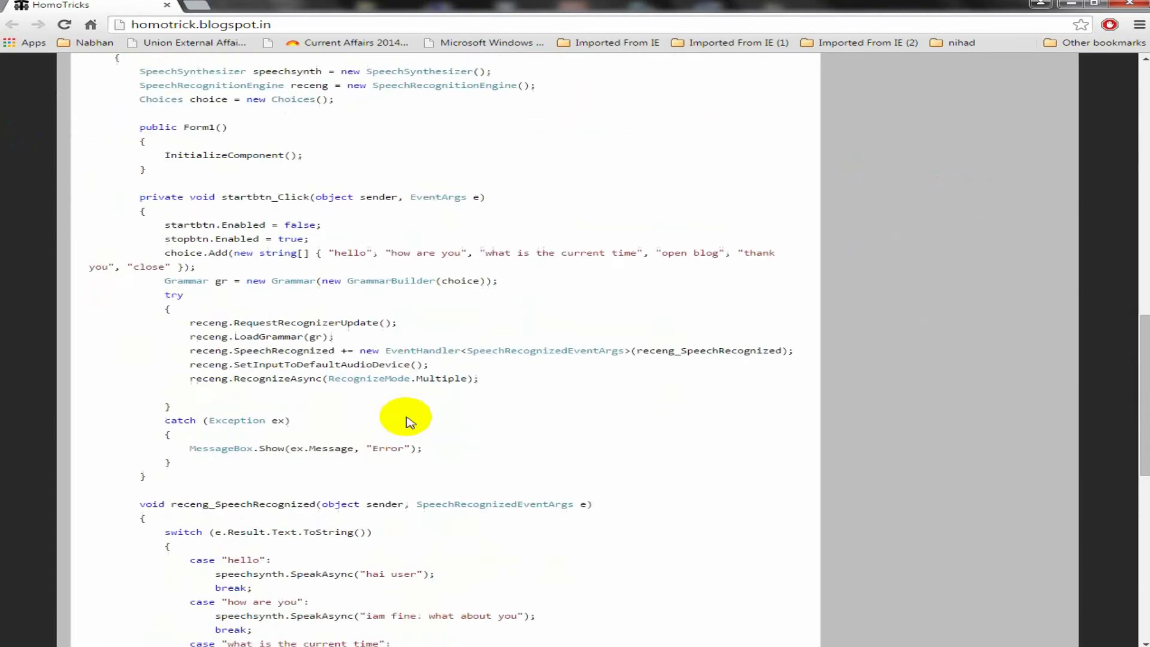
scroll(up, 3)
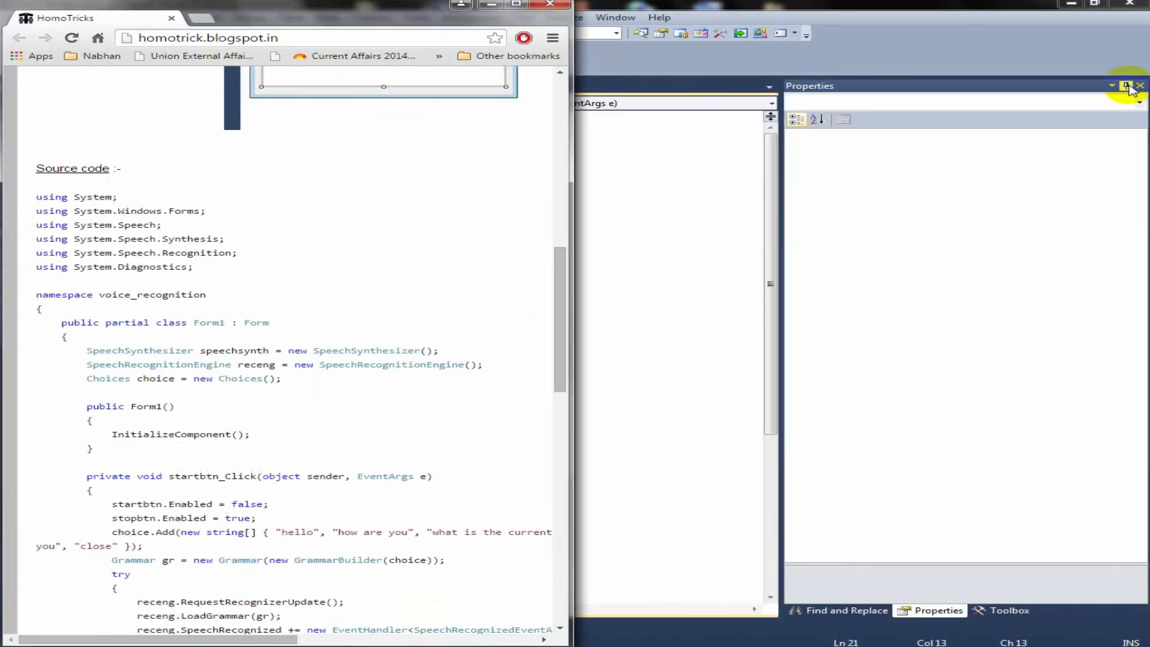
Step: Paste the blog's speech using directives and field declarations into Form1.cs and show Solution Explorer
click(1140, 86)
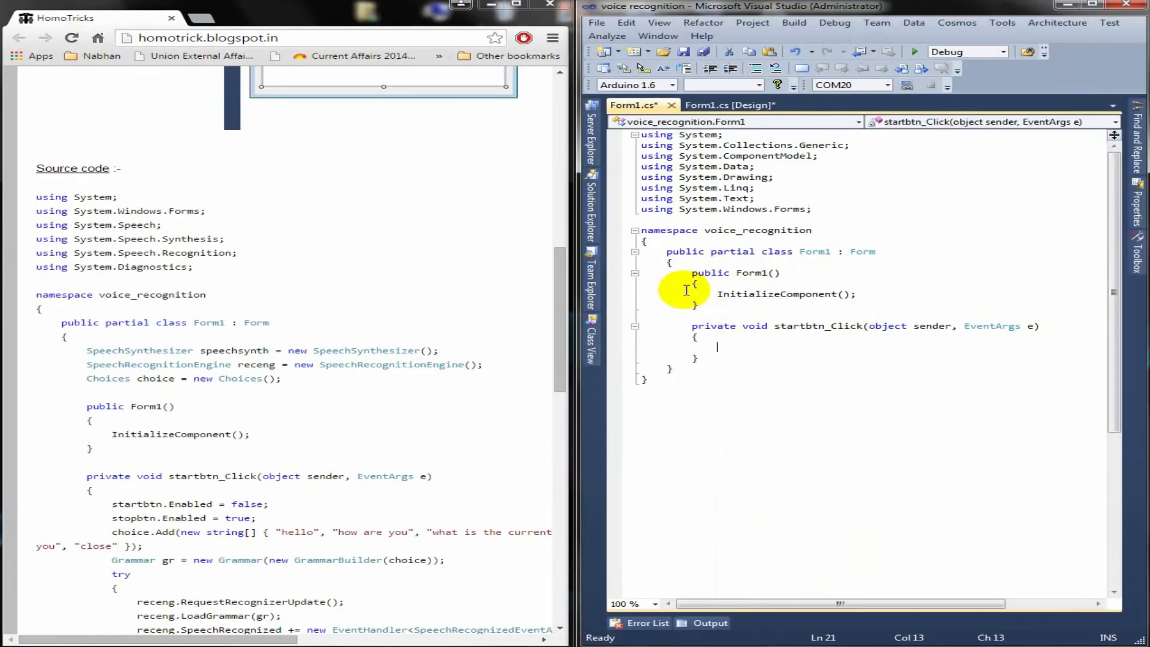
mouse_move(201, 273)
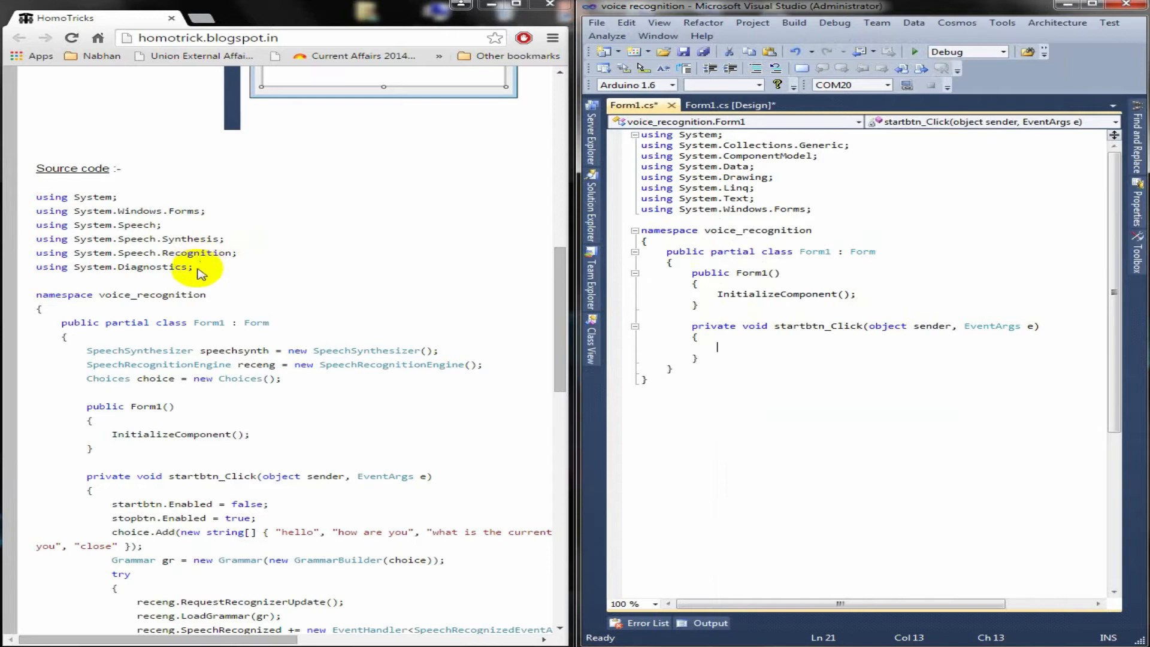
drag(35, 197, 192, 266)
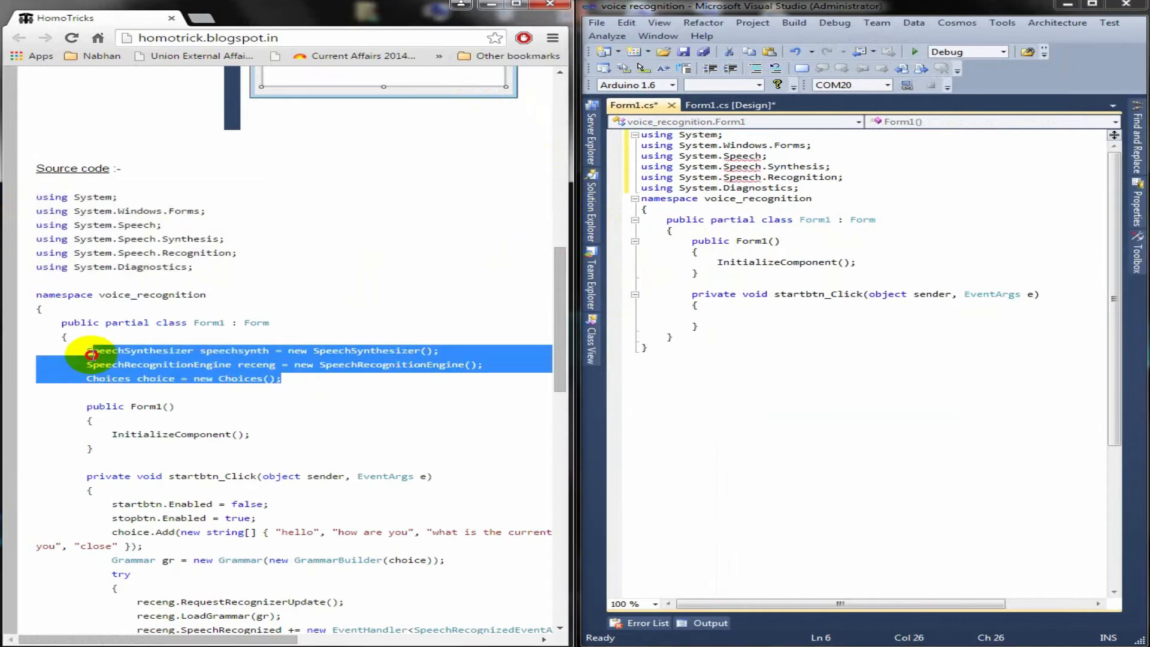
mouse_move(514, 408)
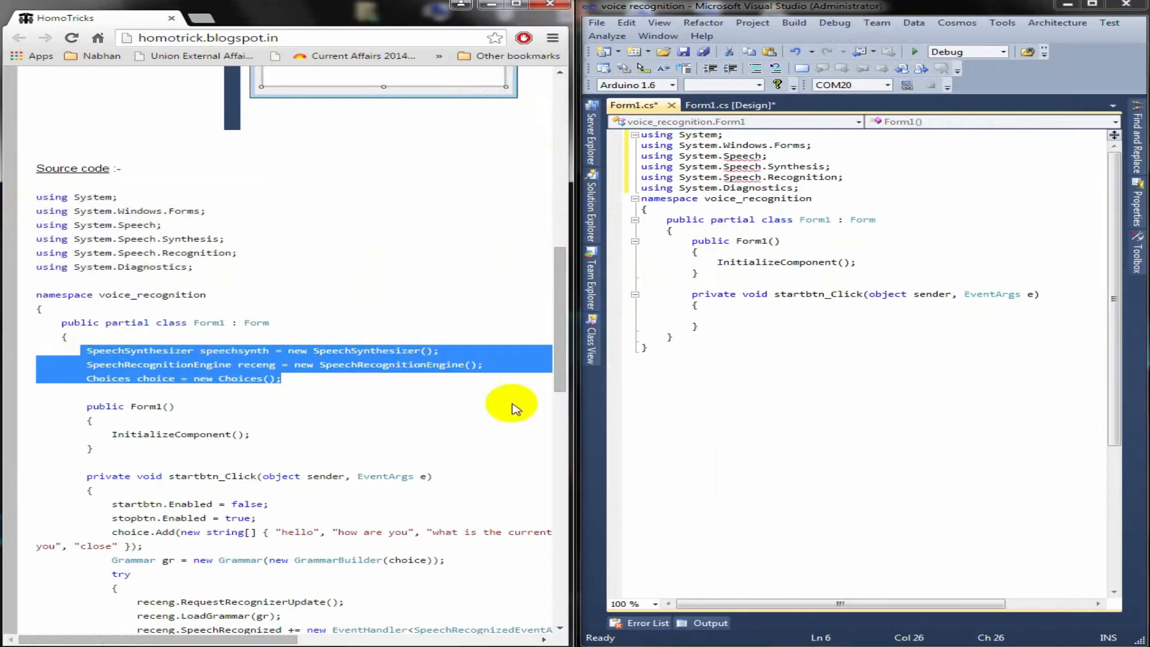
mouse_move(703, 239)
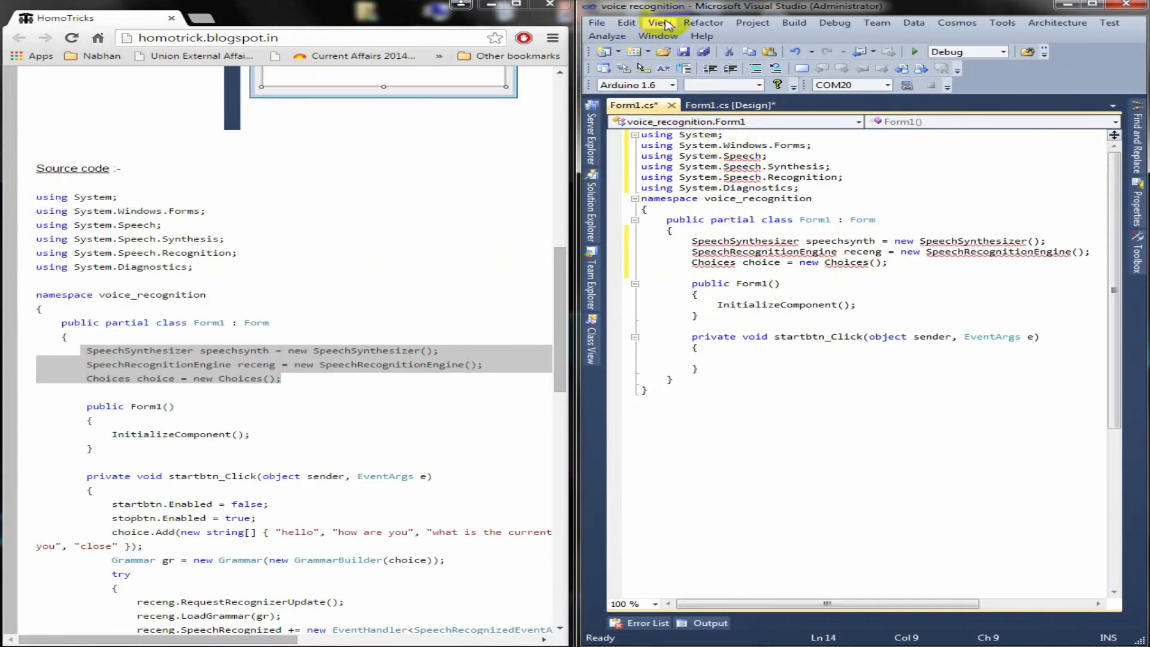
click(658, 22)
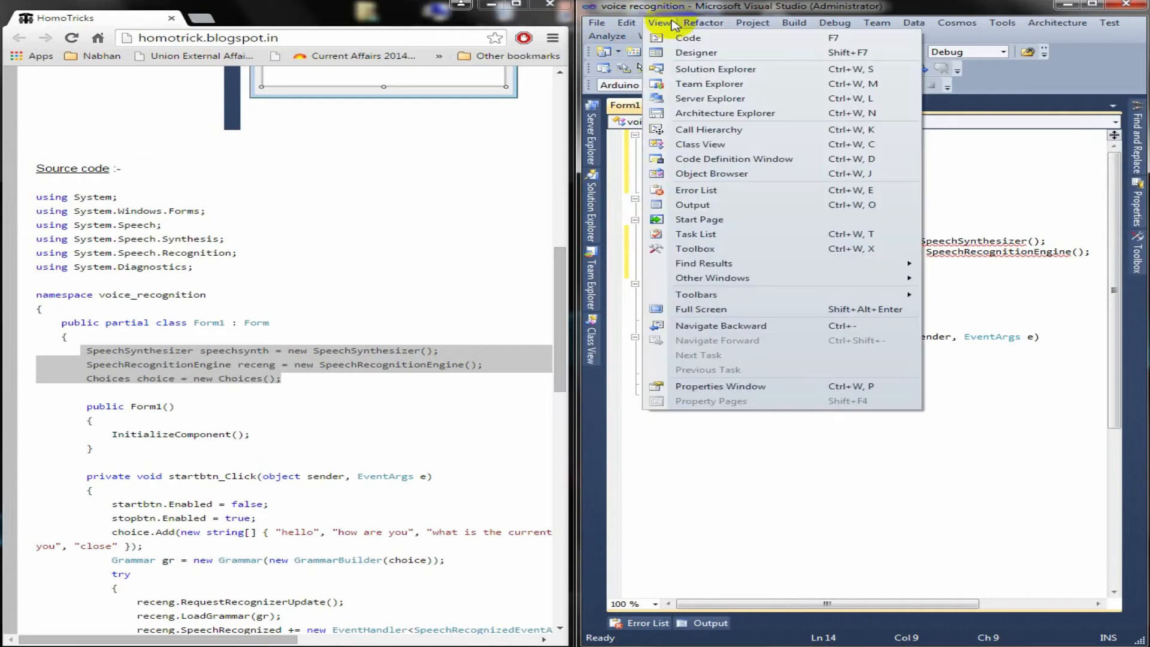
mouse_move(719, 84)
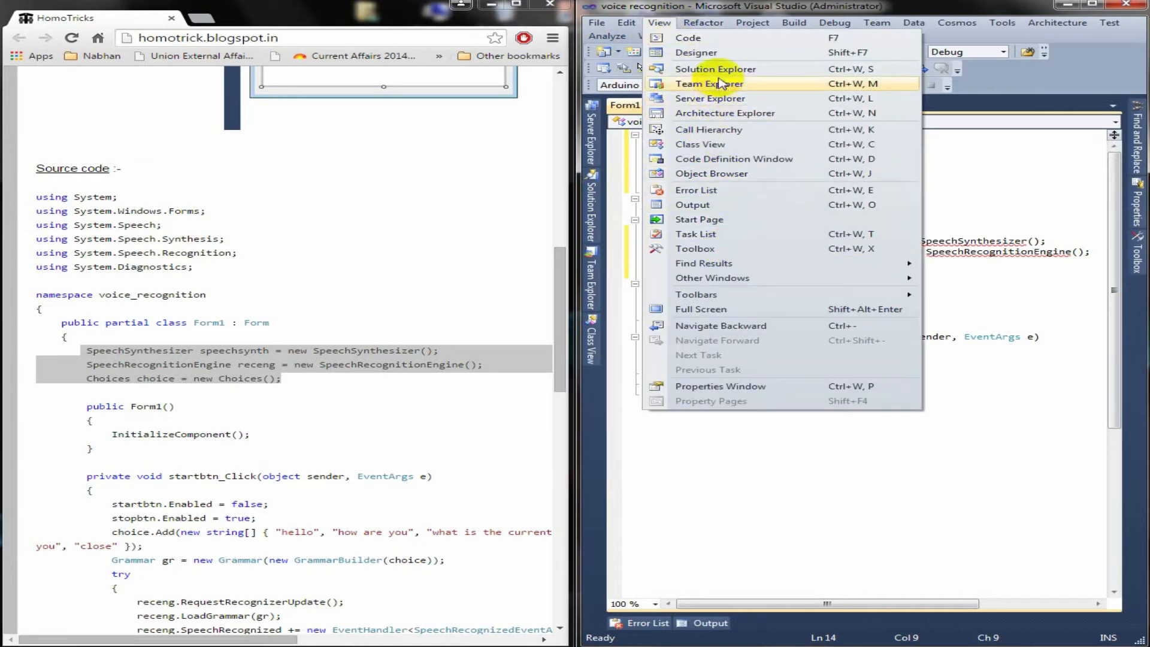
click(714, 68)
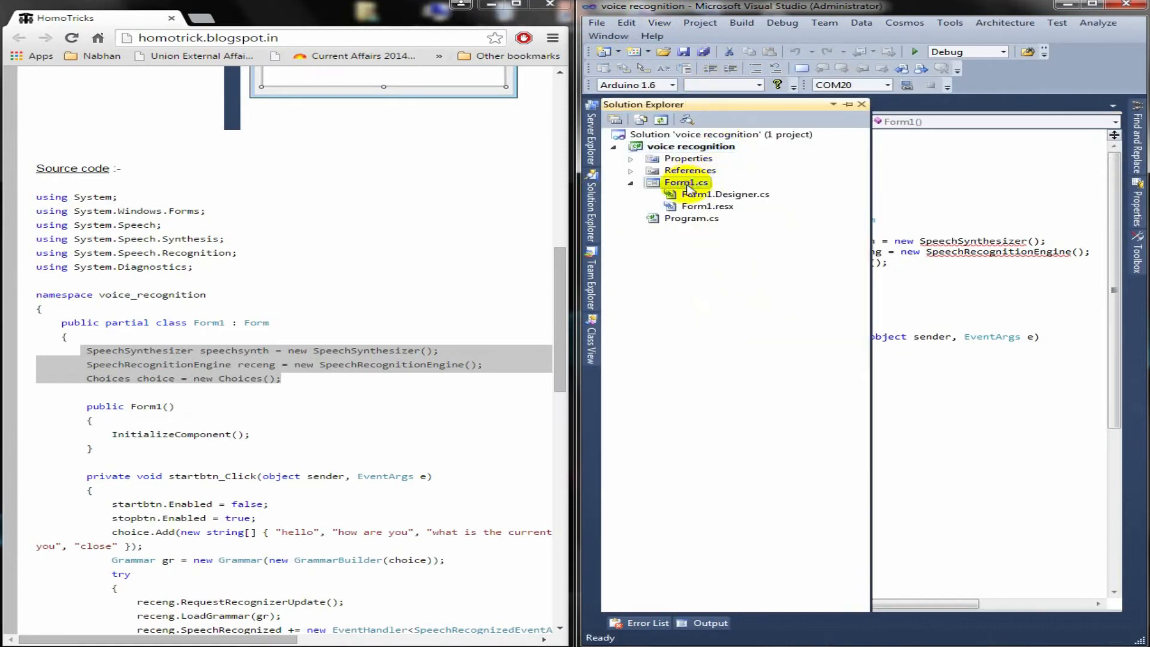
Step: Add a System.Speech assembly reference to the project from the .NET list
right_click(690, 170)
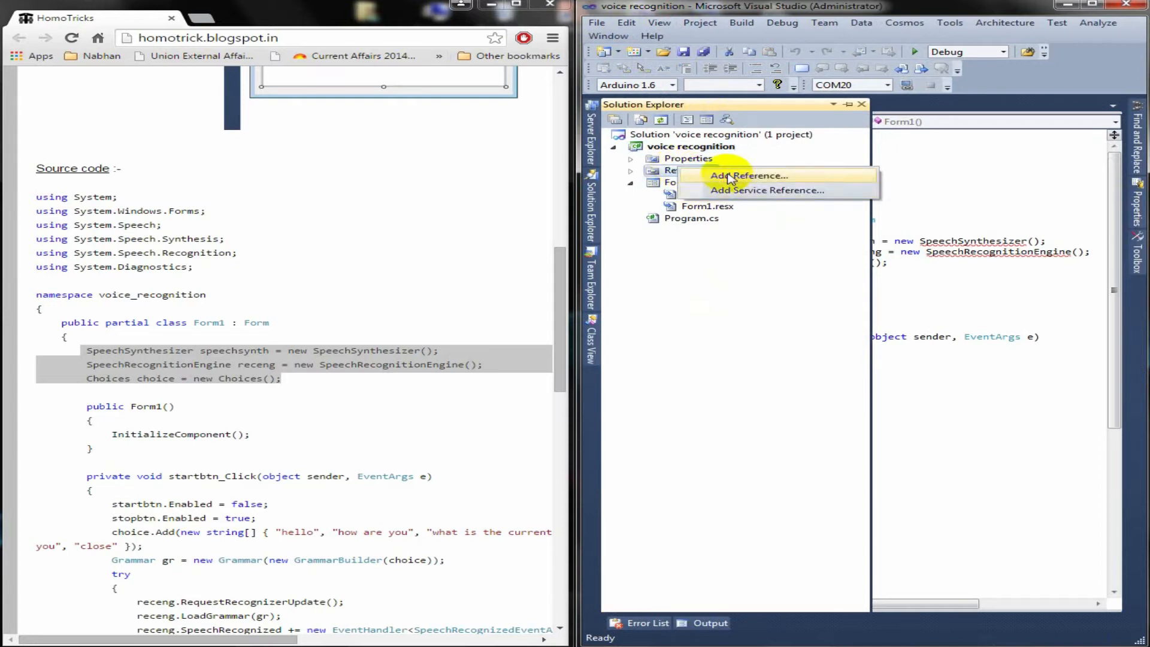
click(747, 175)
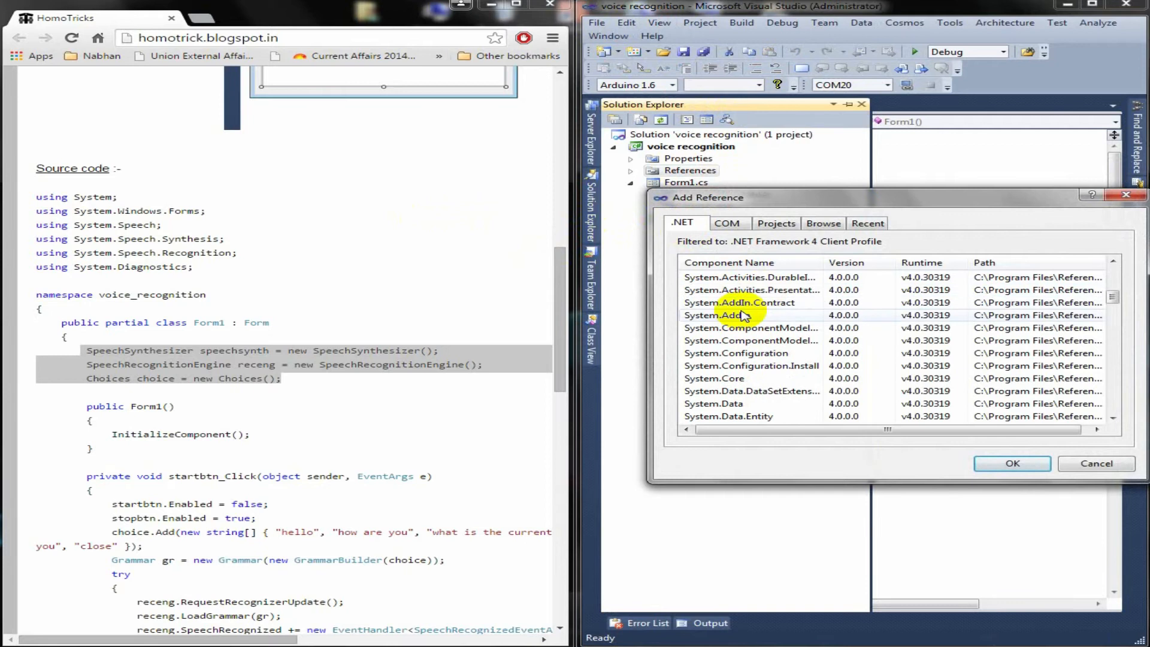
scroll(down, 3)
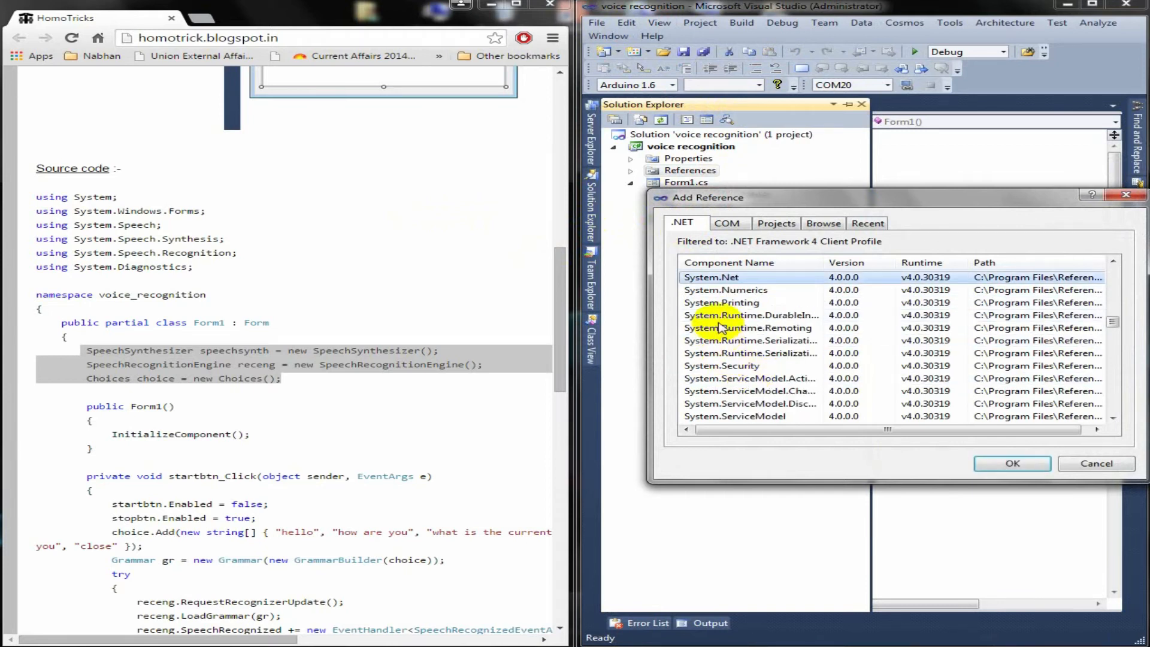
scroll(down, 3)
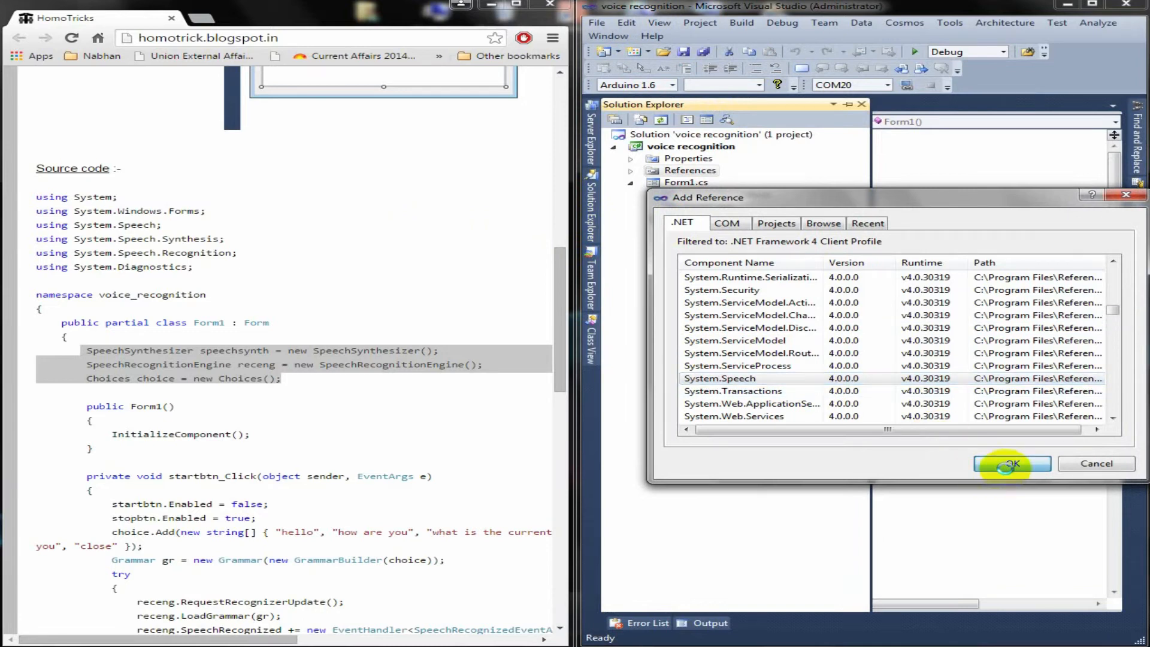
click(1011, 463)
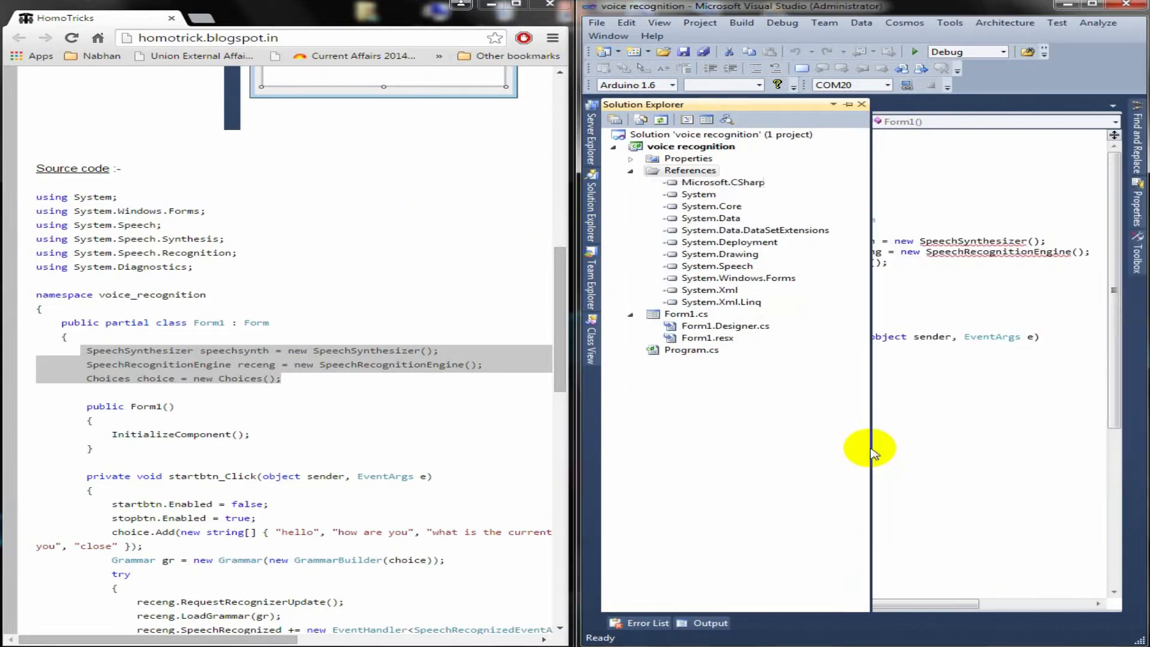
mouse_move(752, 277)
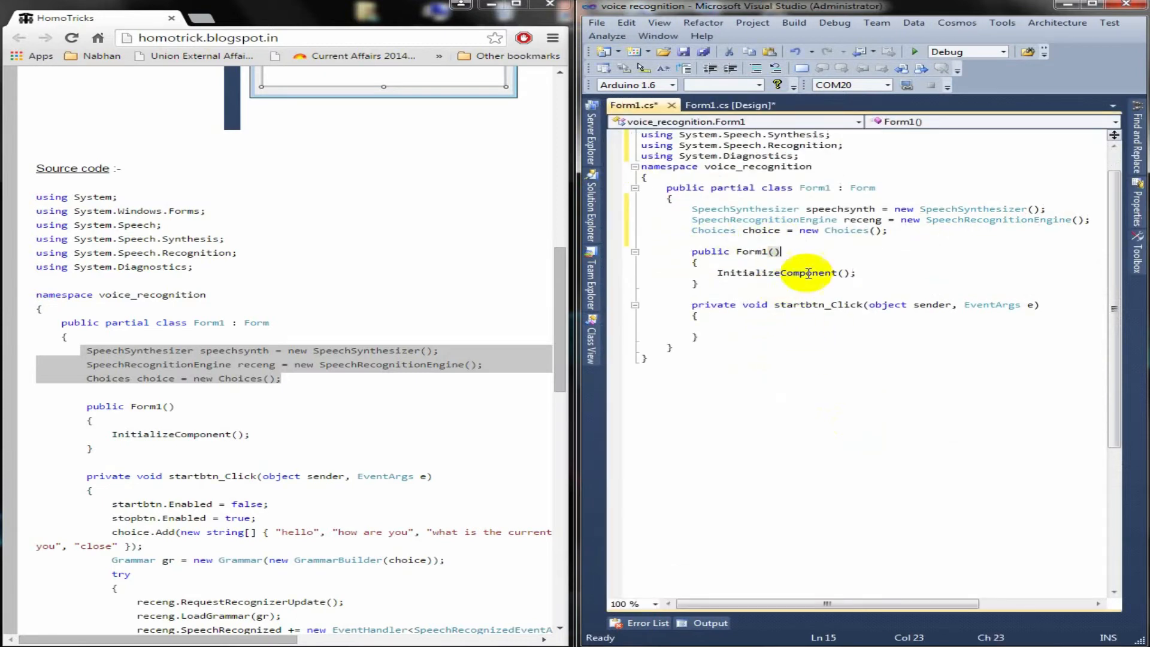
Step: Copy the blog's startbtn_Click body and receng_SpeechRecognized handler into Form1.cs
scroll(down, 3)
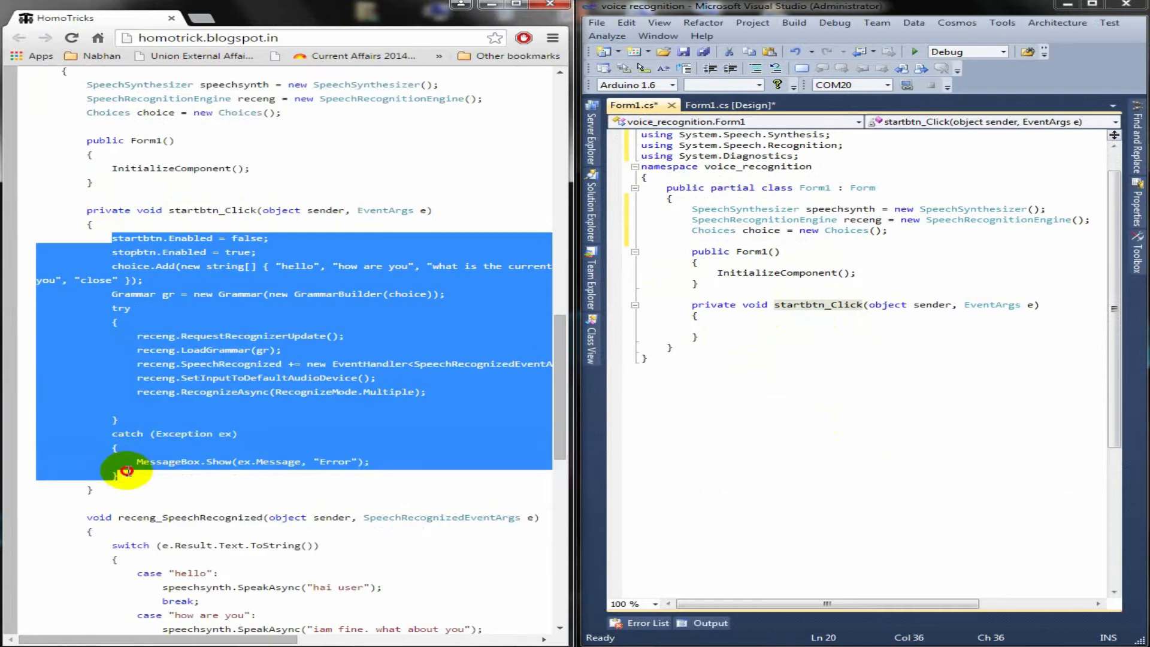
click(748, 325)
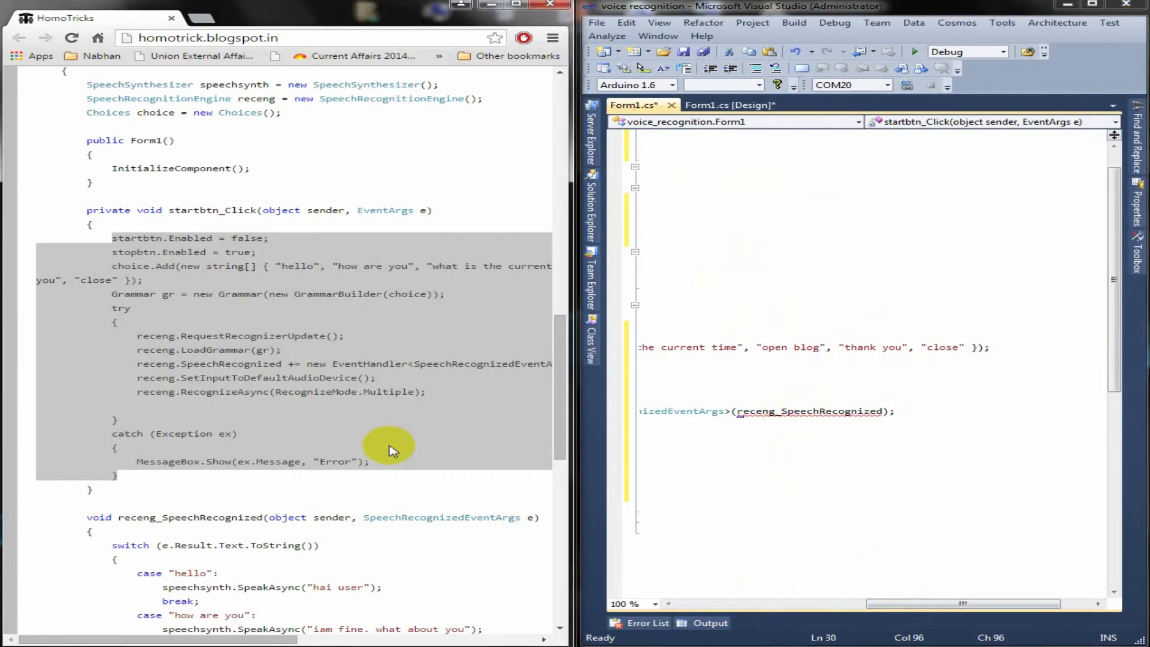
scroll(down, 3)
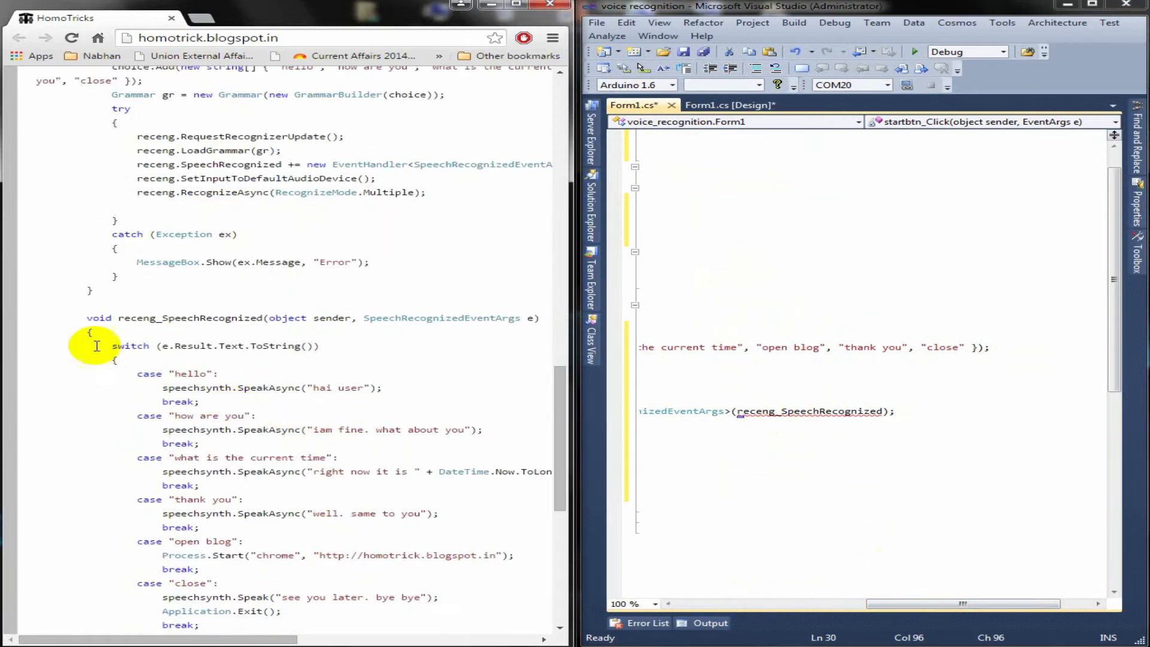
scroll(down, 3)
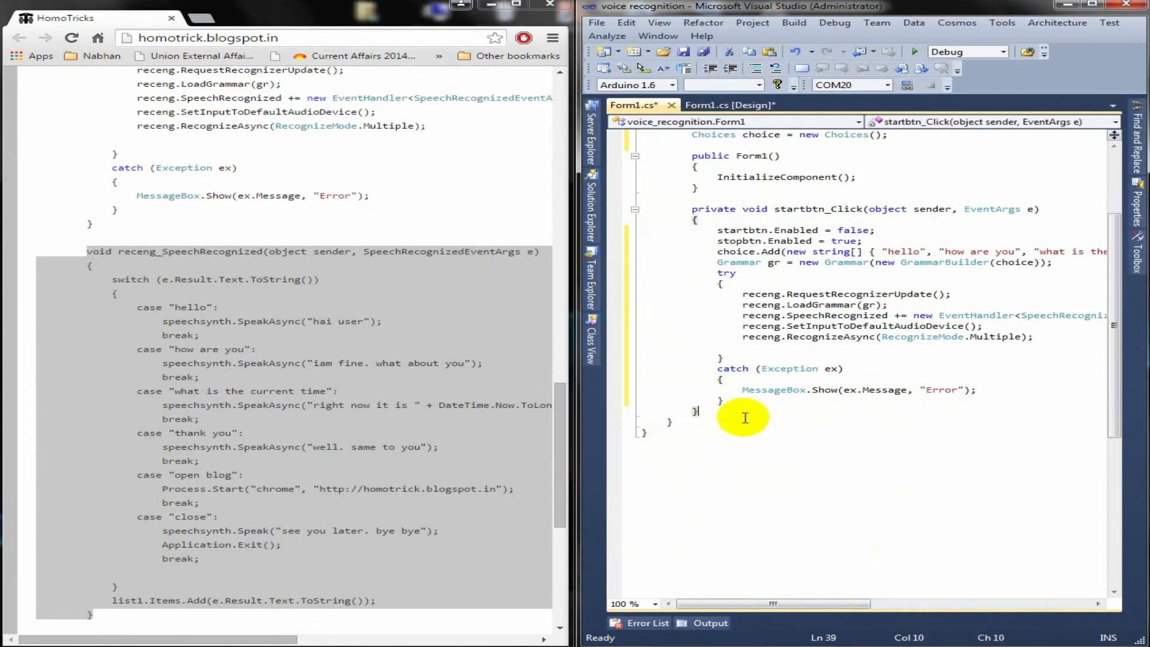
scroll(down, 3)
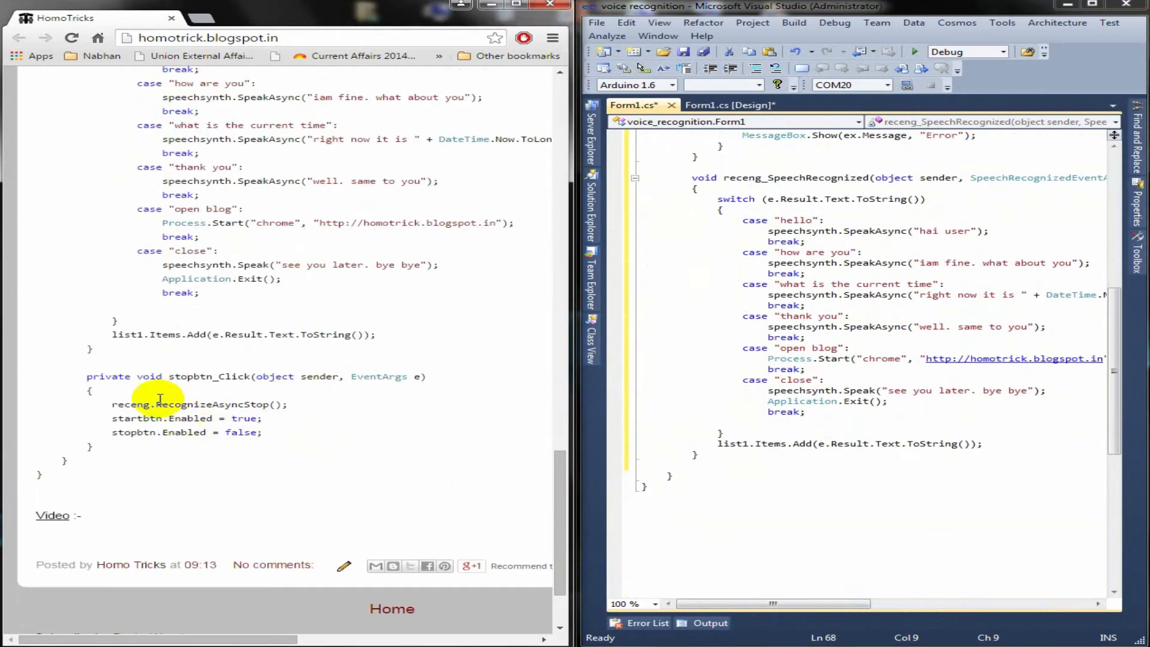
Step: Fill stopbtn_Click with RecognizeAsyncStop and re-enabling Start, then build successfully
click(728, 106)
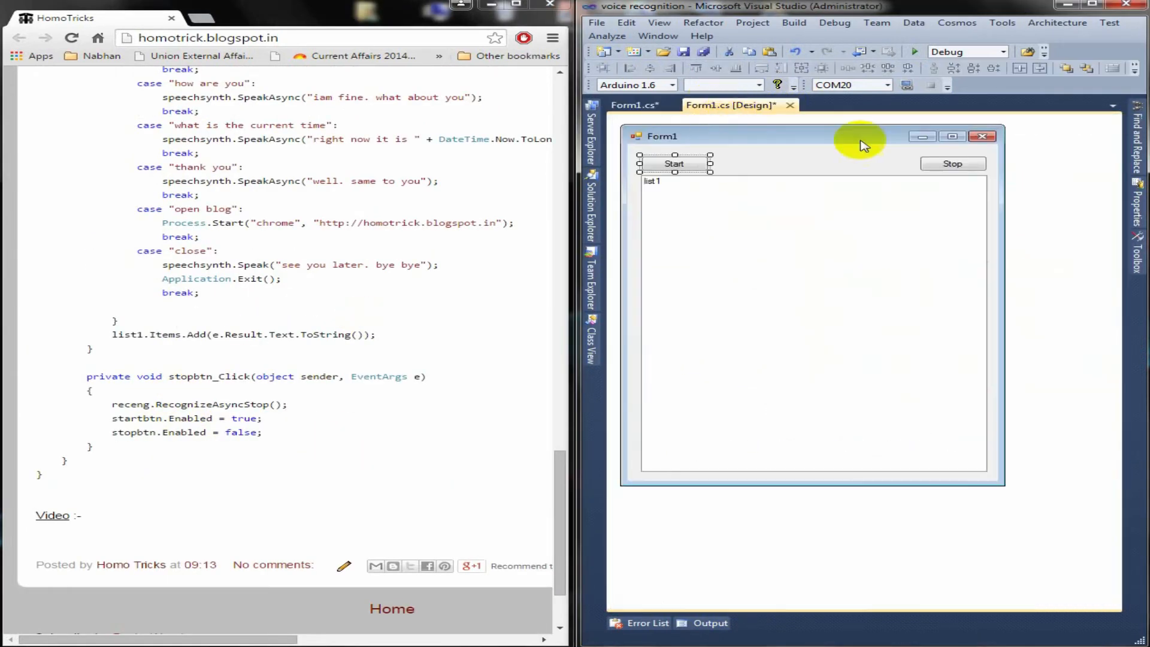
click(633, 106)
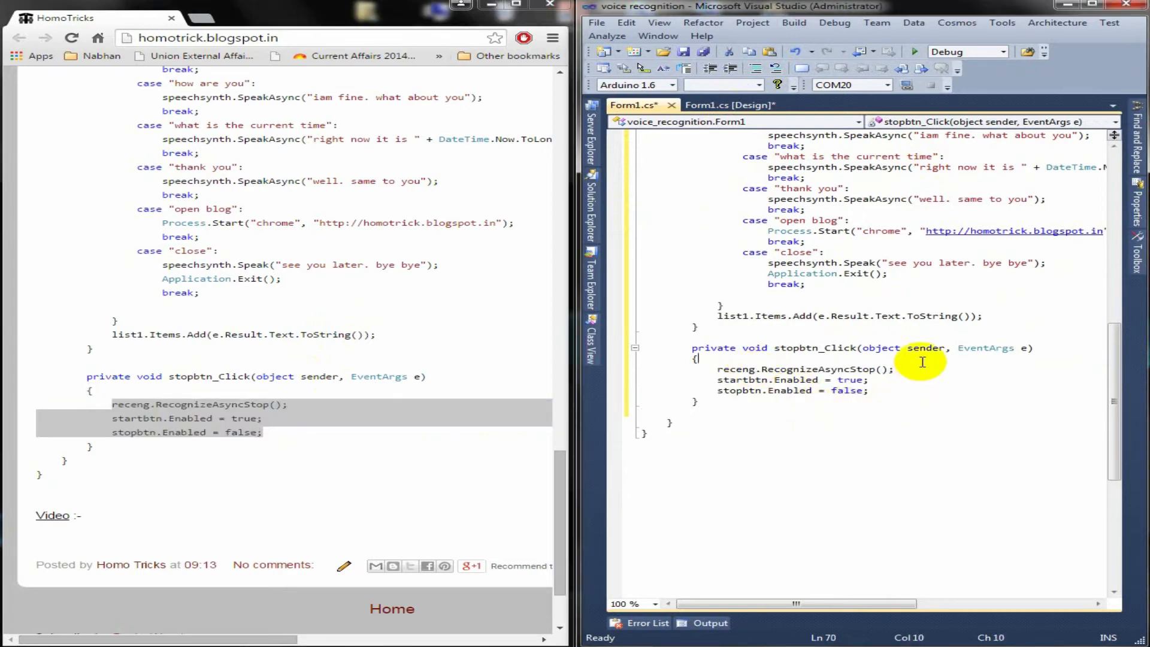
click(1093, 6)
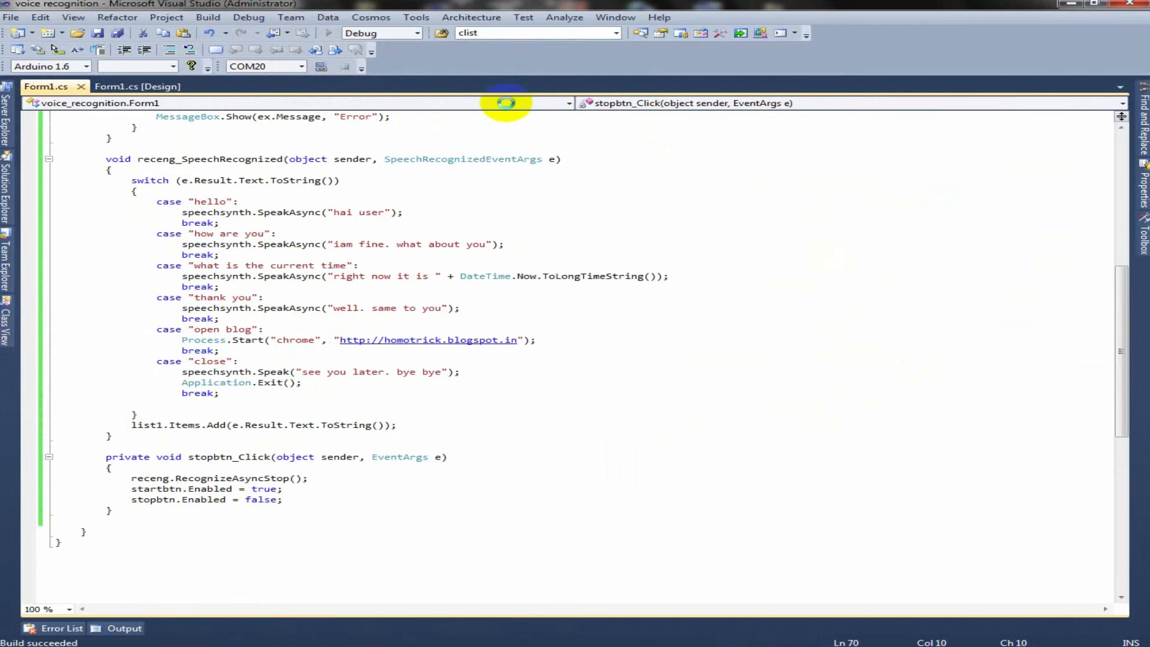
Step: Run the app and click Start so it recognizes the spoken 'hello'
click(304, 33)
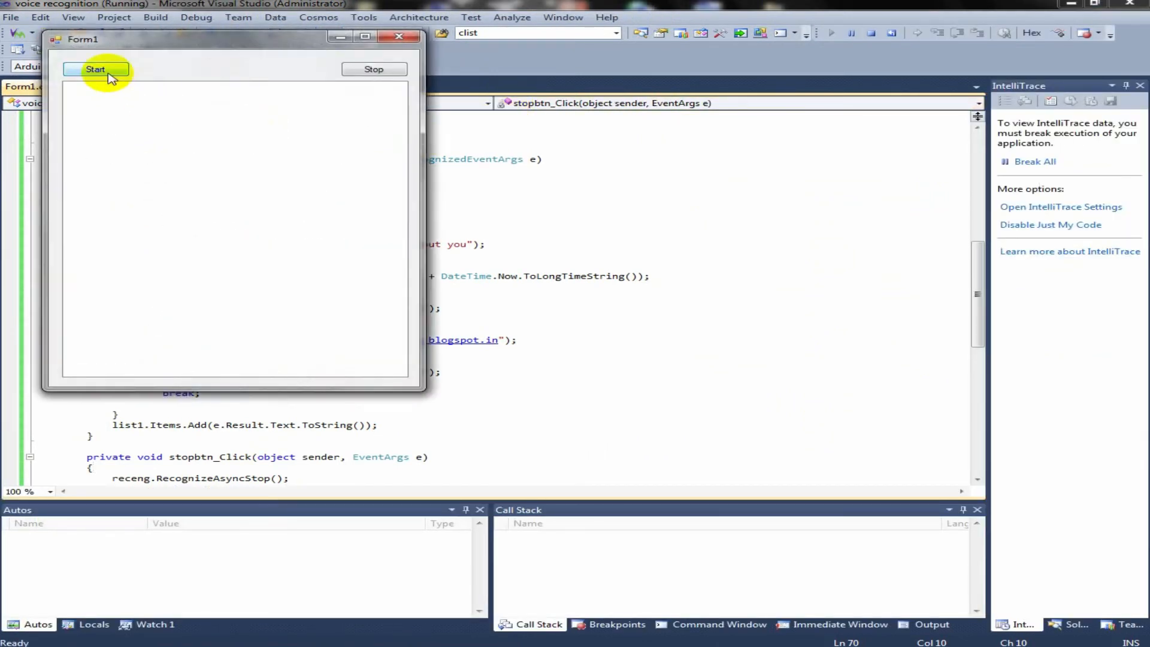
click(96, 70)
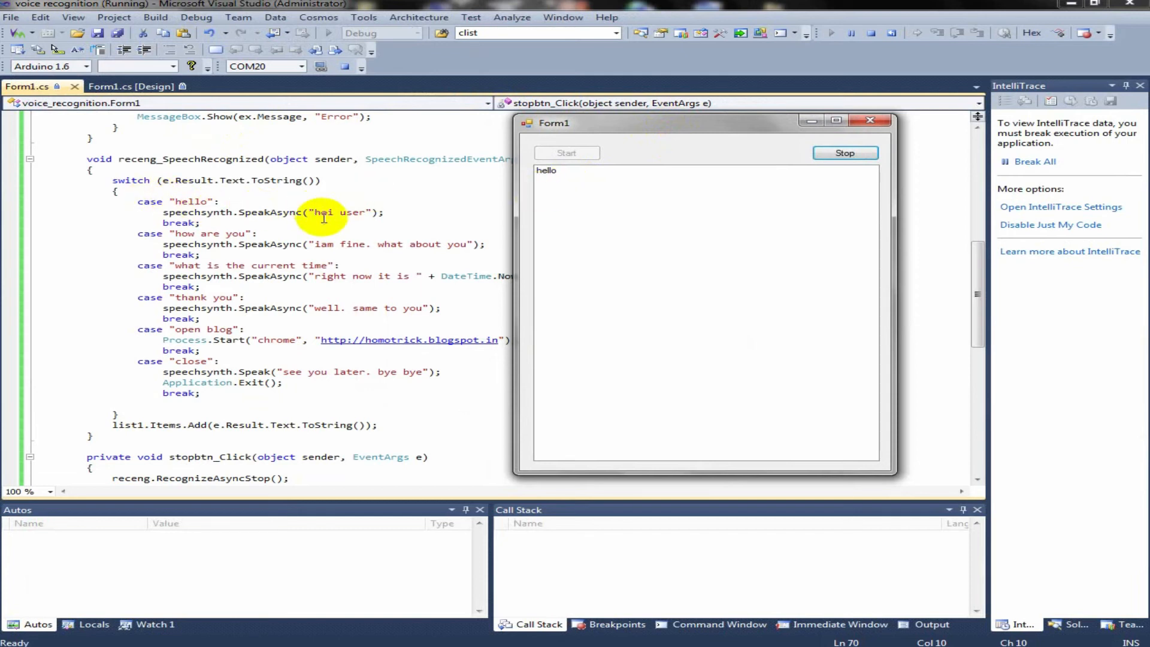
mouse_move(194, 234)
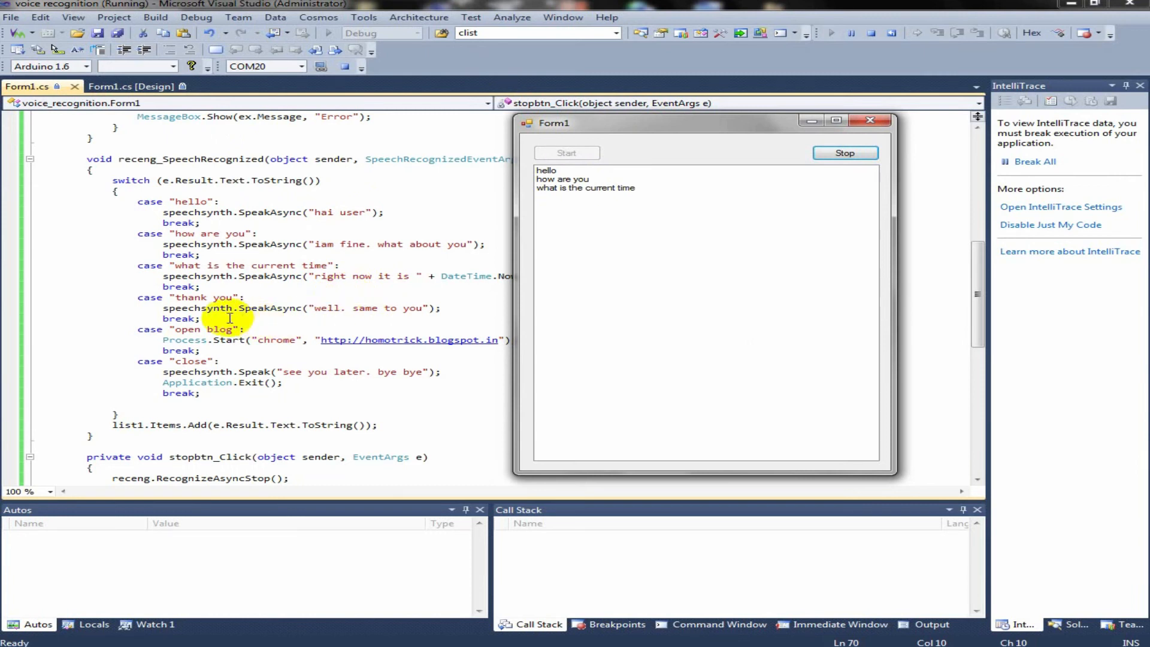
mouse_move(213, 297)
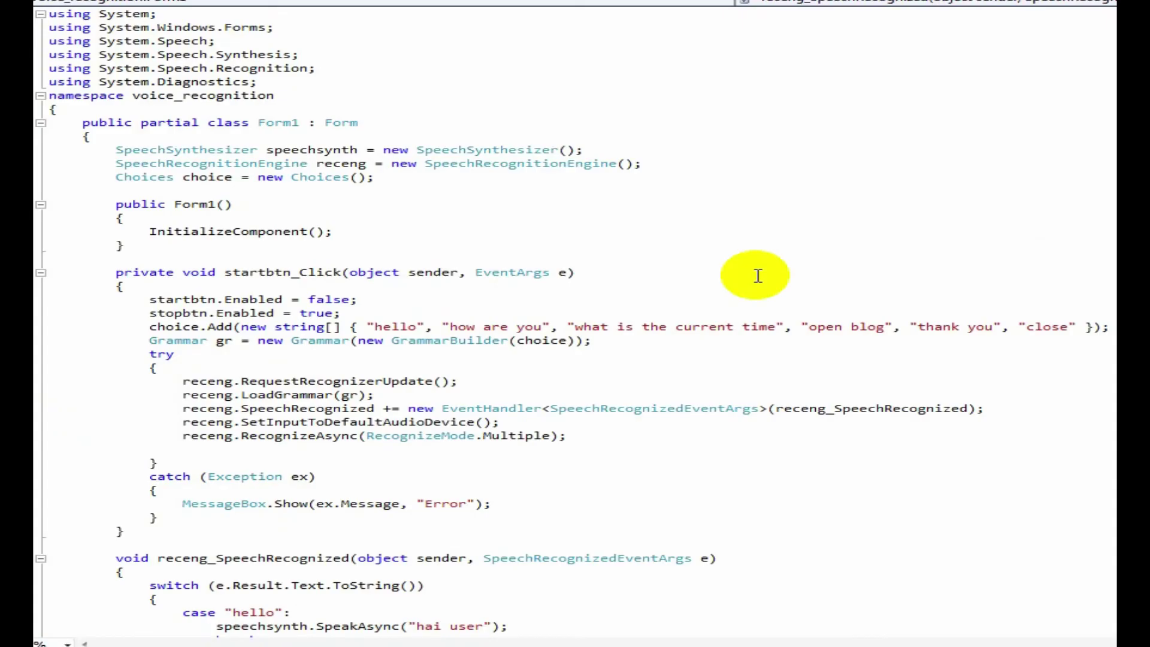
scroll(down, 3)
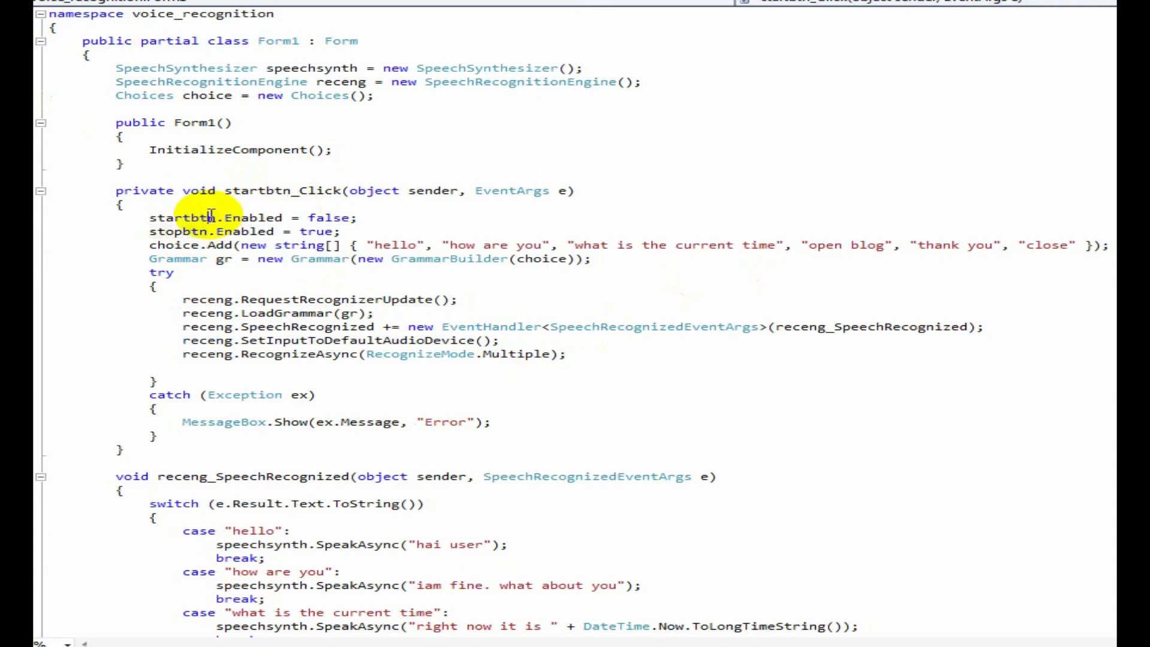
scroll(down, 3)
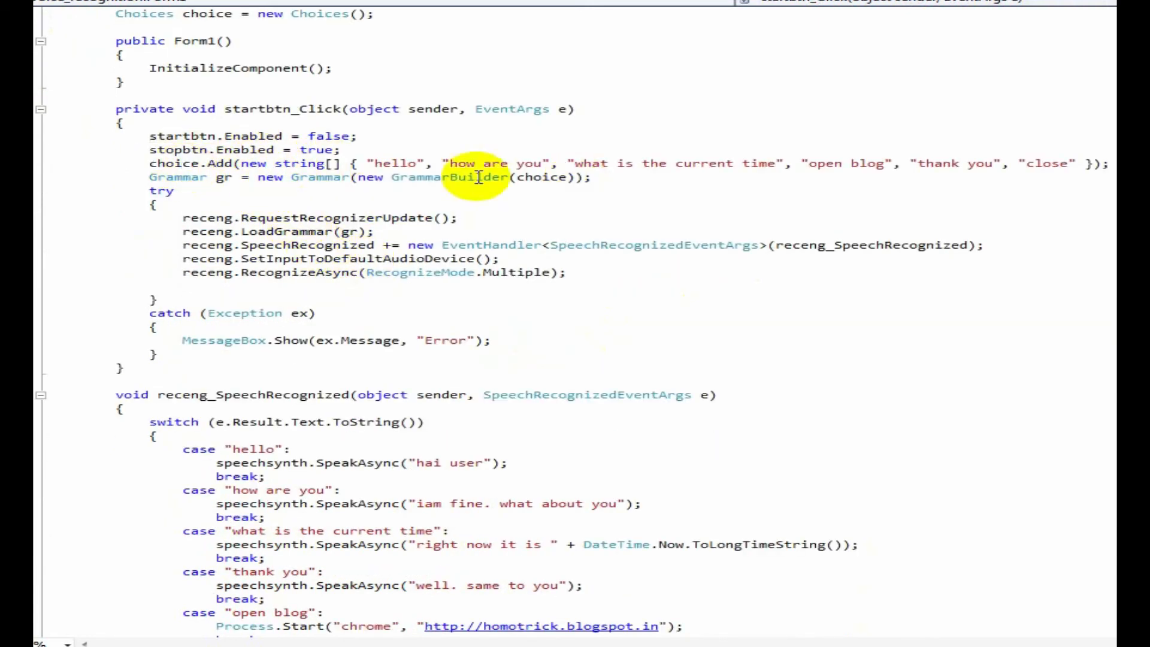
scroll(up, 3)
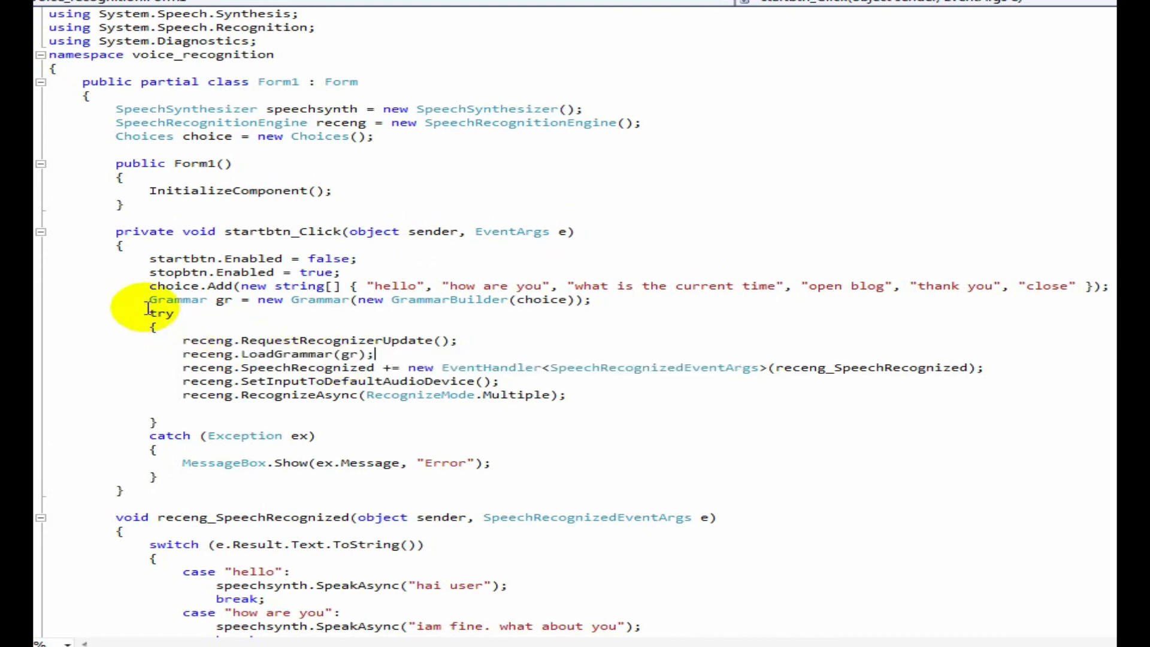
click(282, 353)
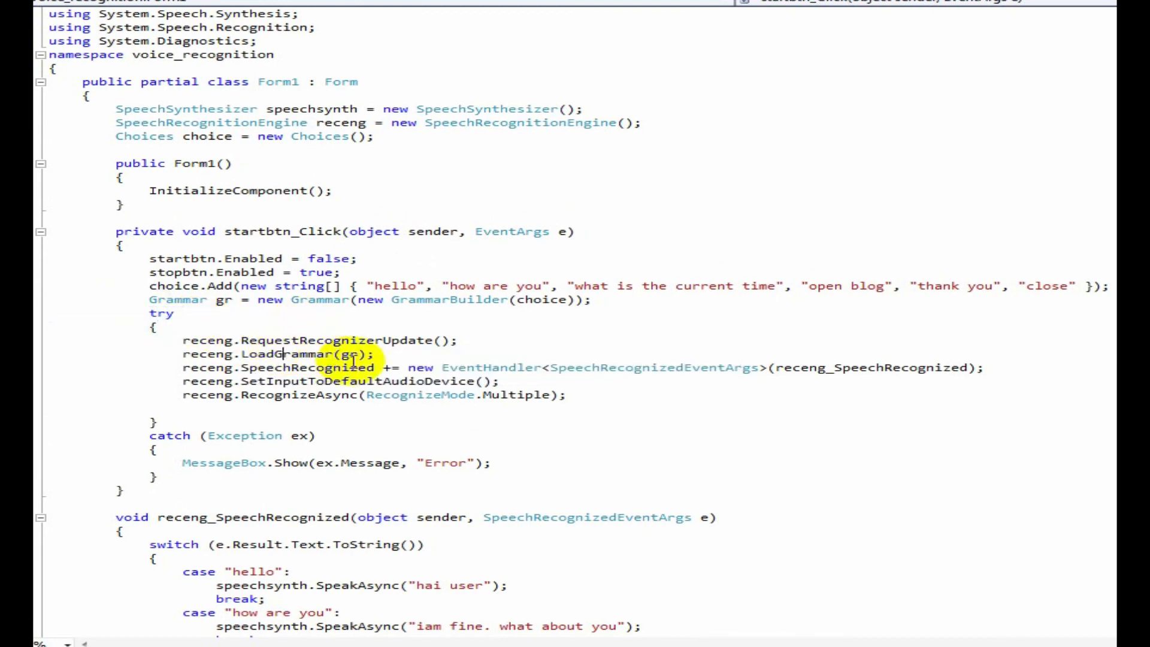
scroll(down, 3)
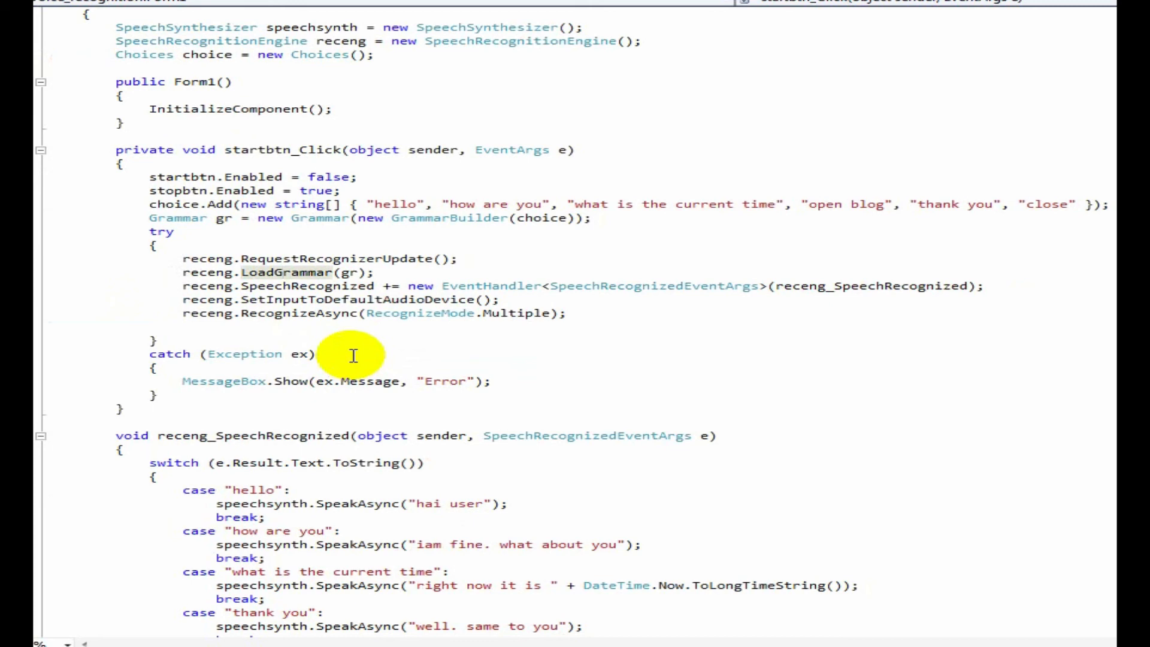
mouse_move(833, 285)
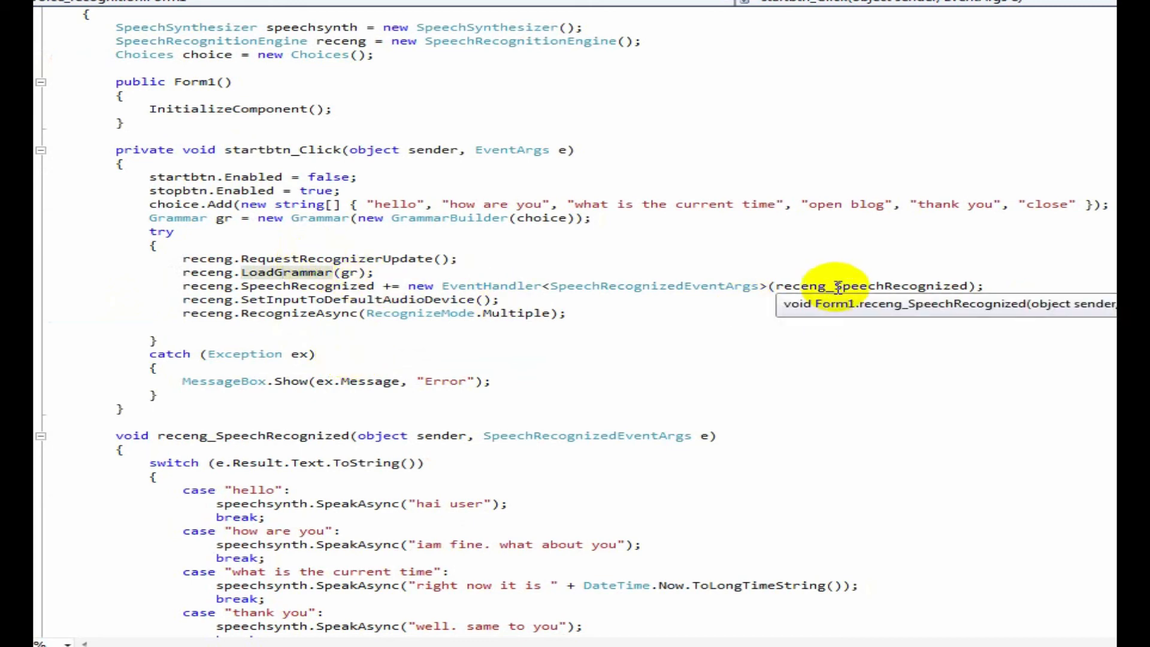
scroll(down, 3)
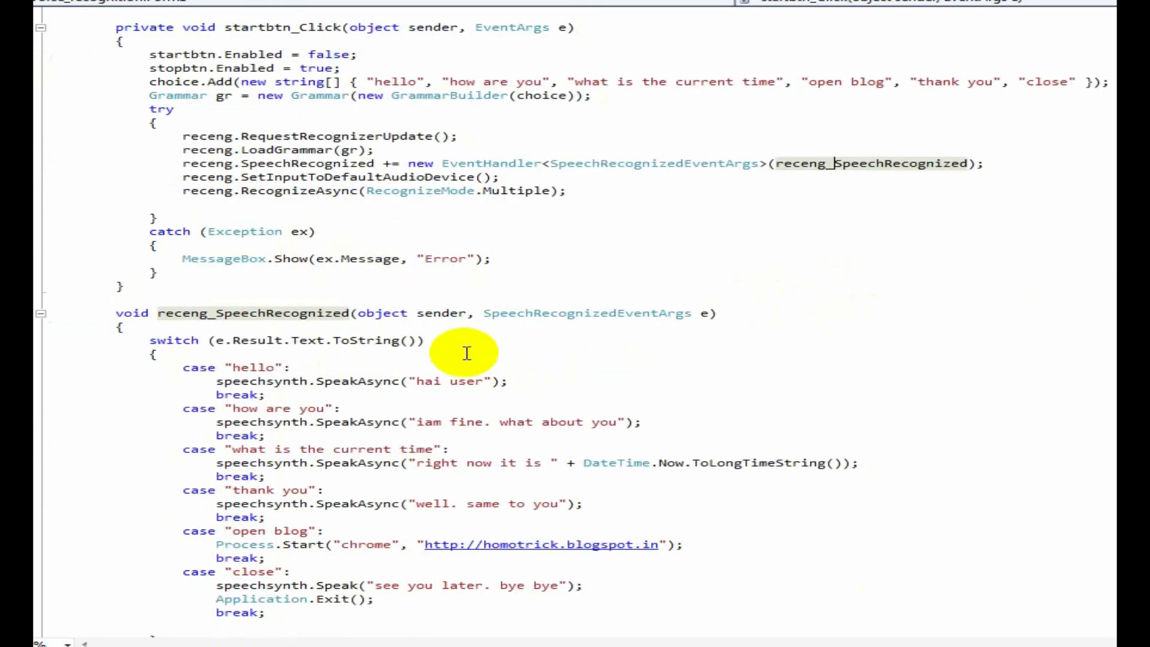
mouse_move(151, 348)
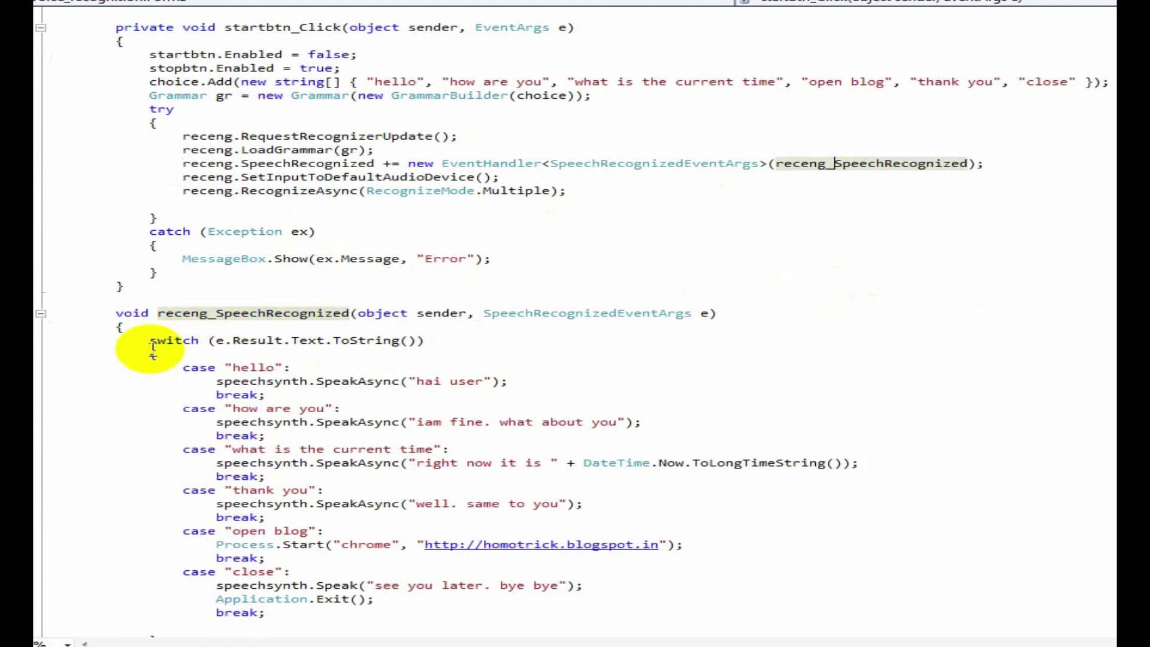
scroll(down, 3)
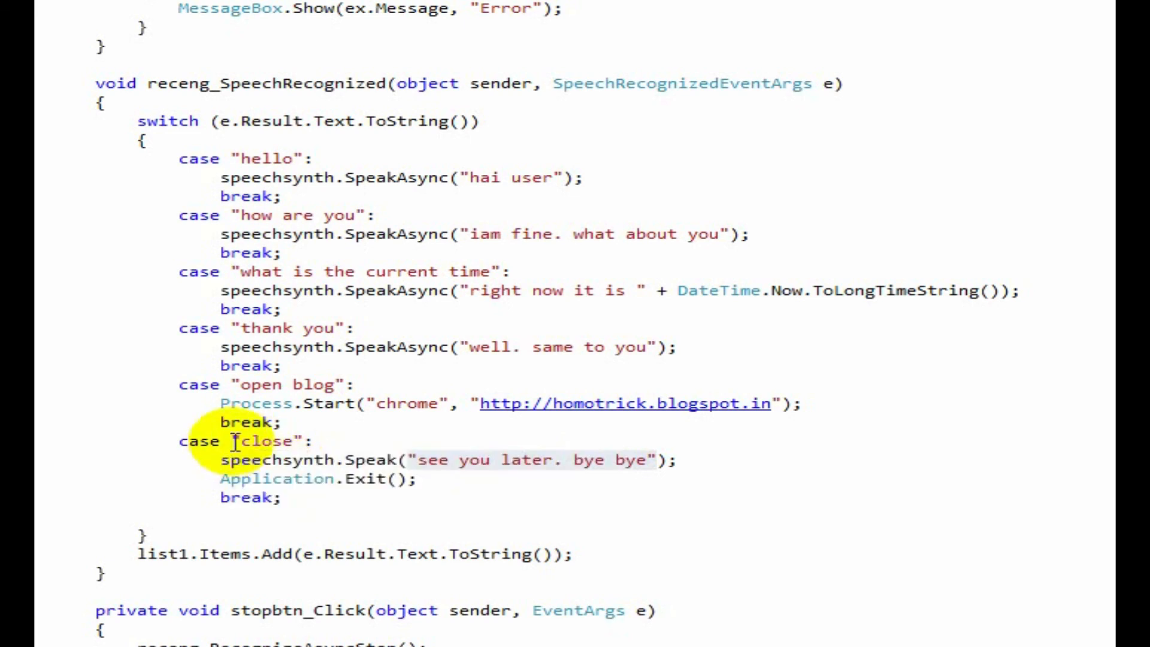
mouse_move(415, 463)
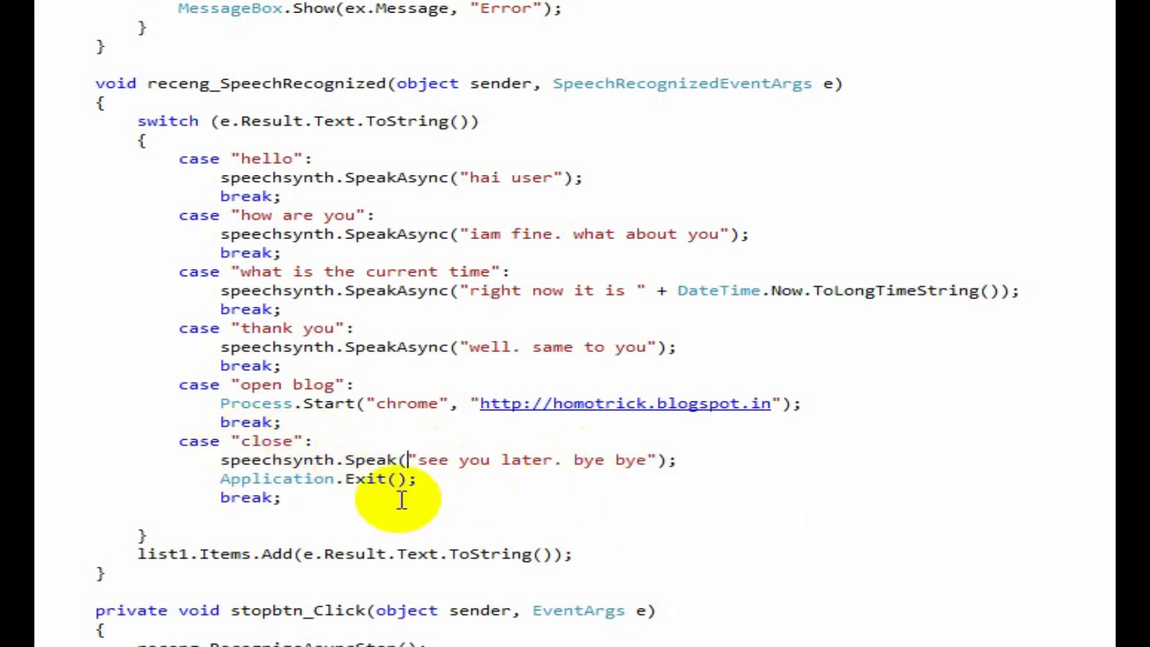
mouse_move(382, 360)
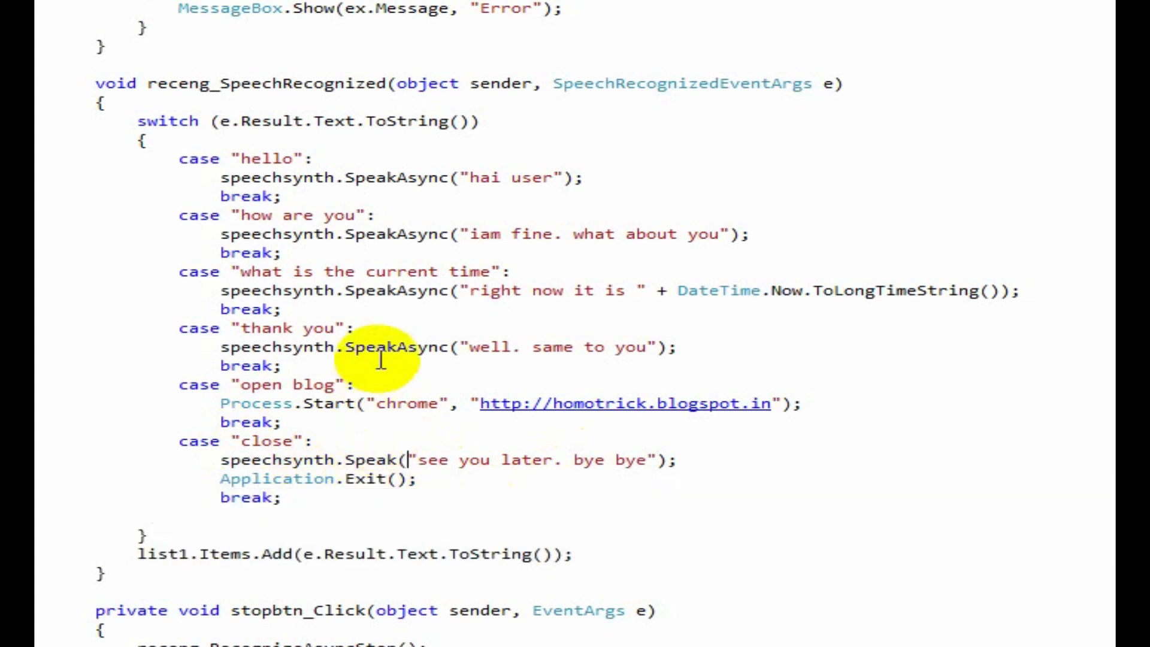
mouse_move(370, 463)
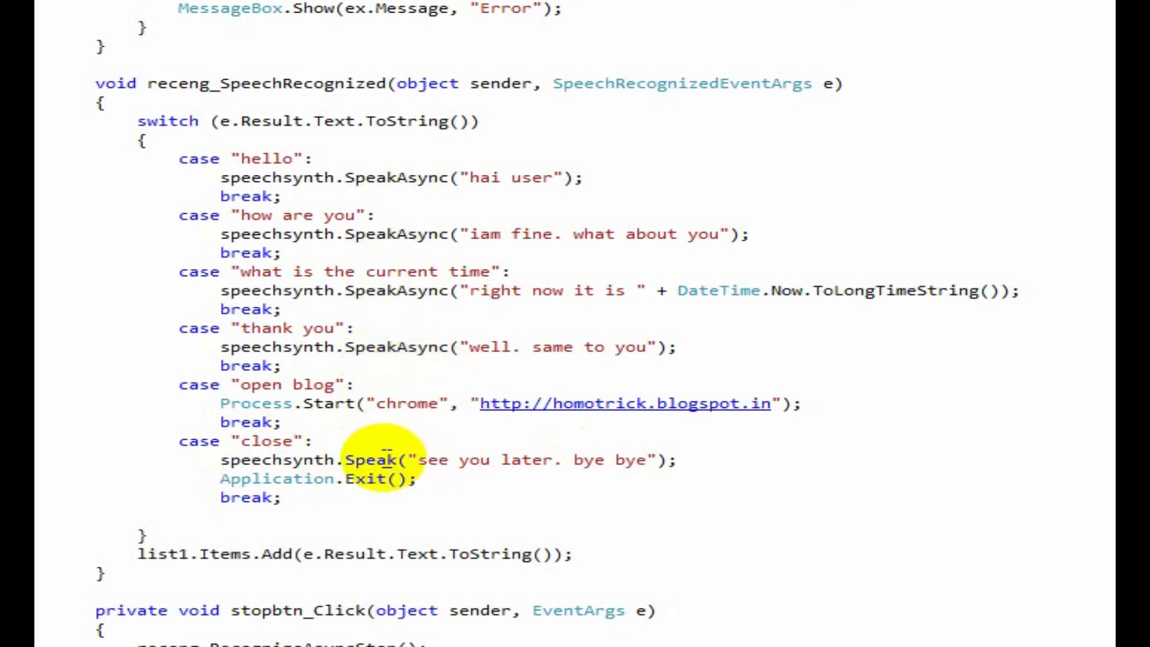
mouse_move(367, 480)
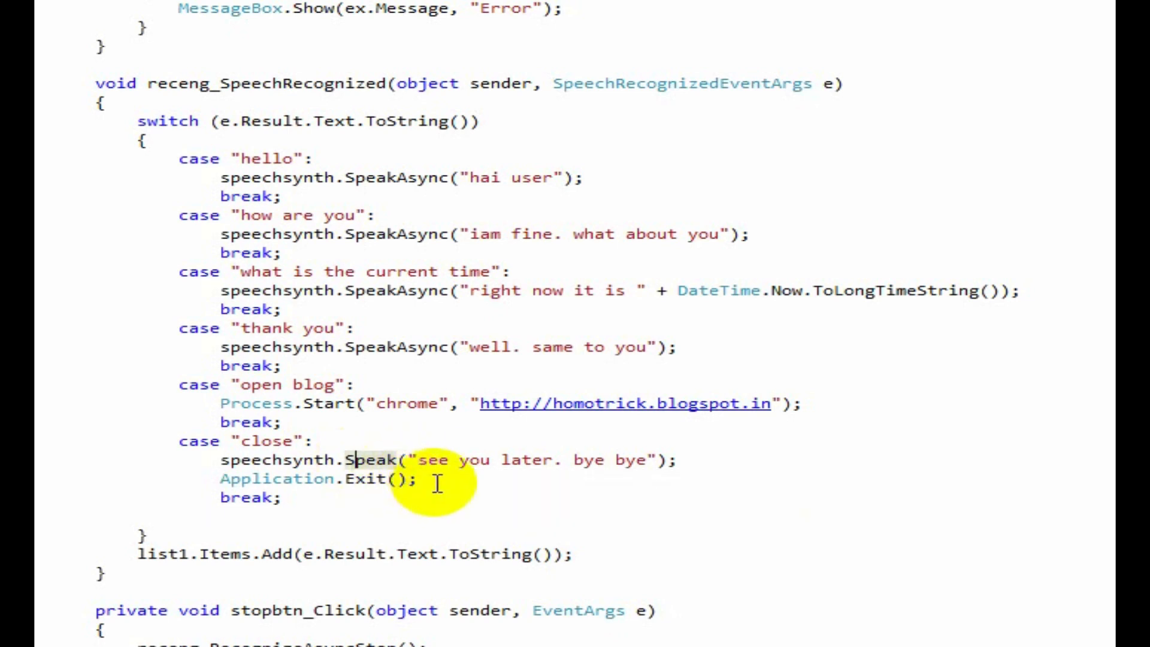
double_click(279, 479)
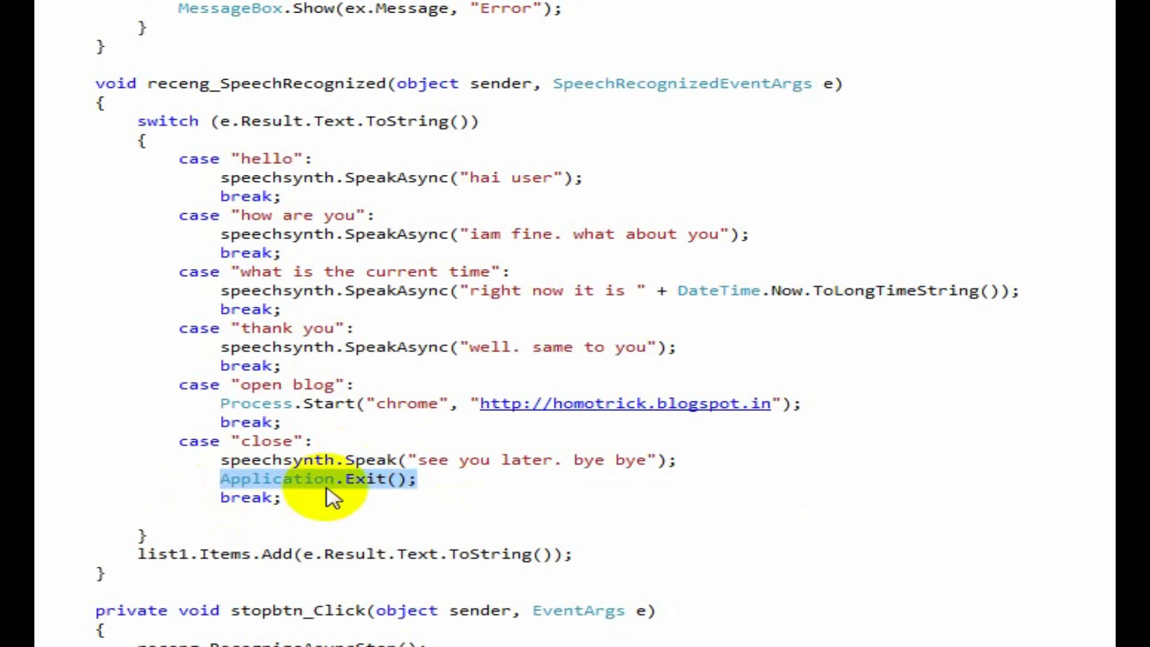
mouse_move(542, 260)
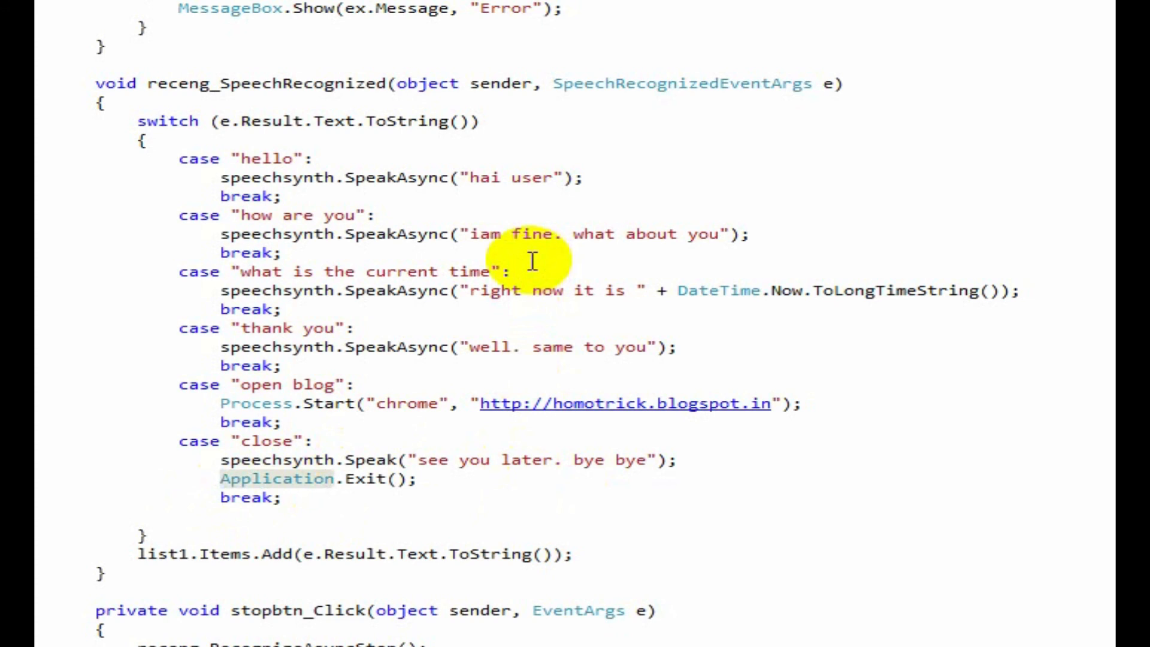
mouse_move(498, 576)
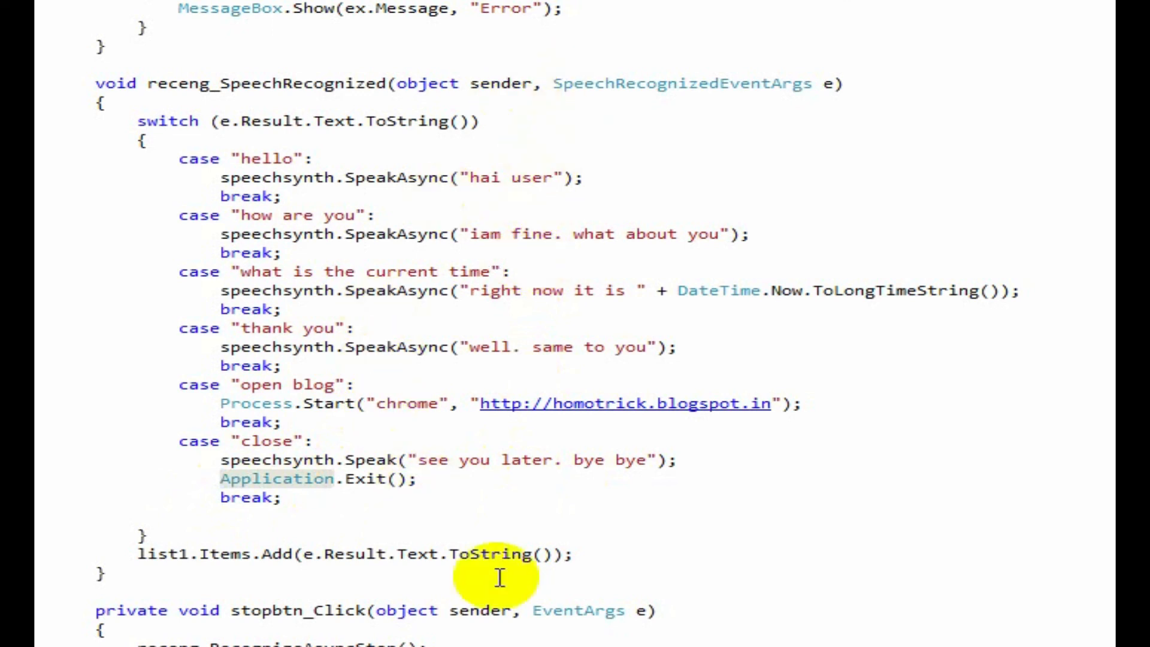